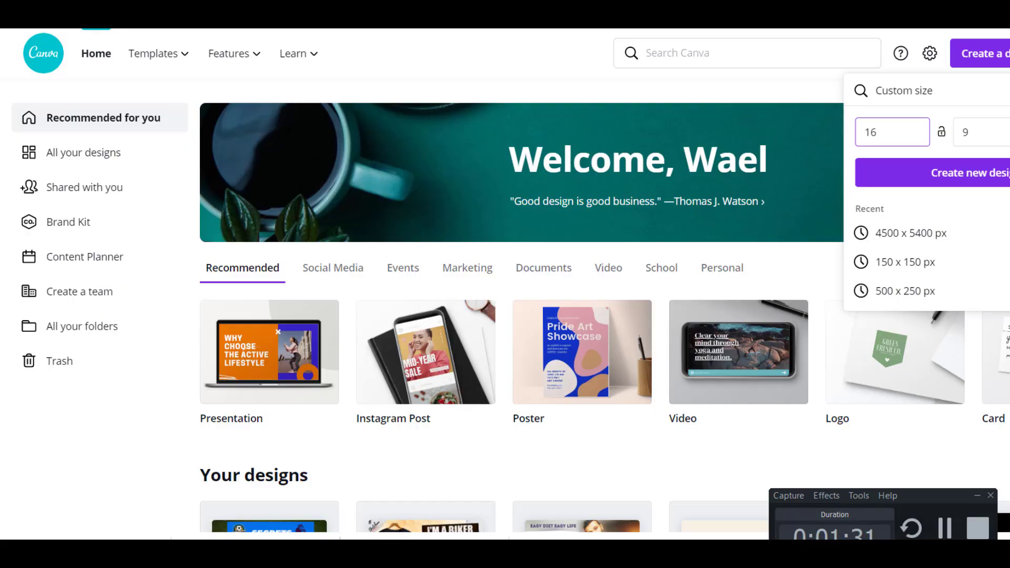
Step: Create the new blank design at the custom 16 × 9 inch size
{"action": "left_click", "coordinate": [956, 173]}
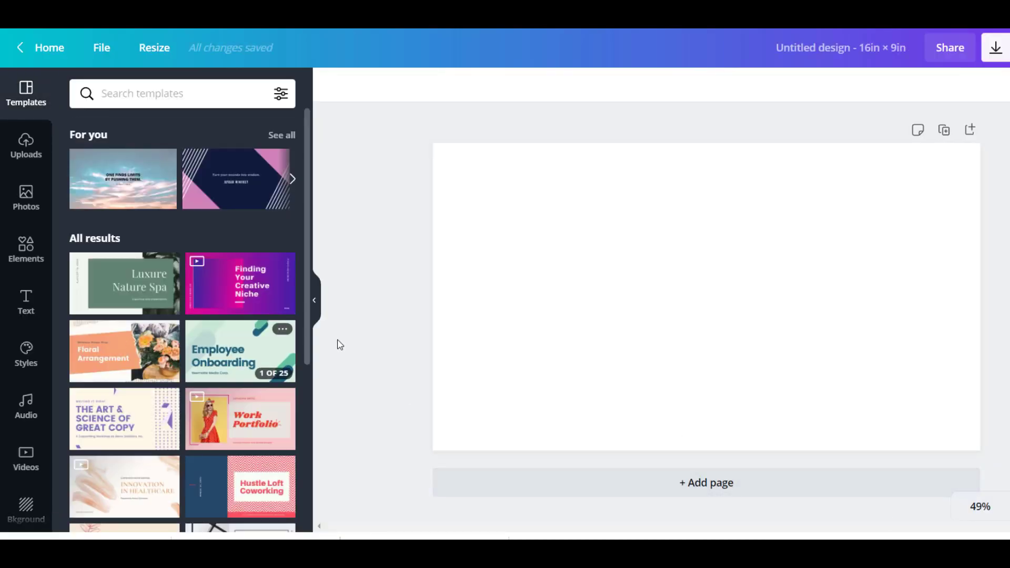
{"action": "mouse_move", "coordinate": [26, 251]}
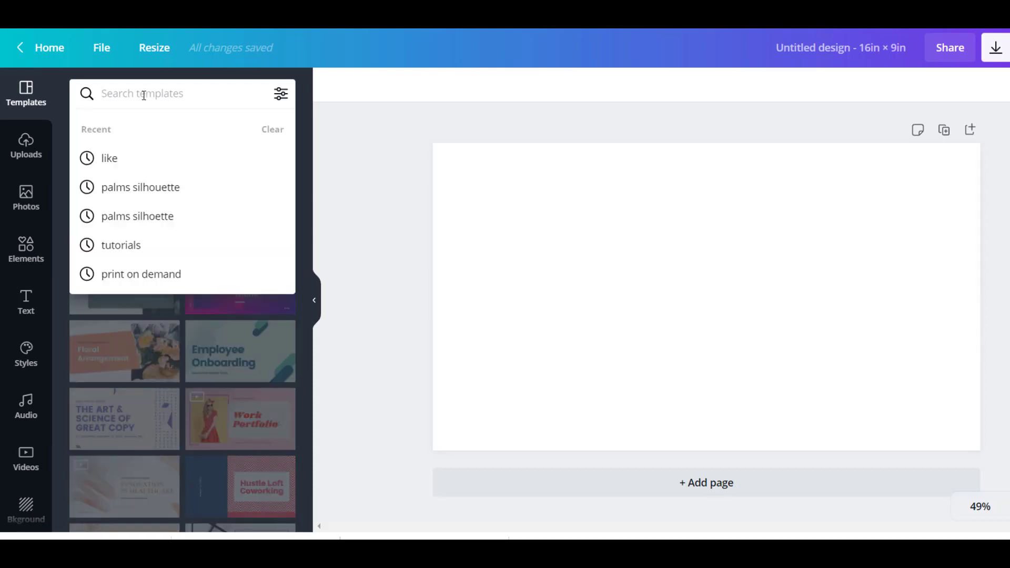
Step: Search Photos for 'backgr' and set the pink roses photo as the page background
{"action": "left_click", "coordinate": [25, 198]}
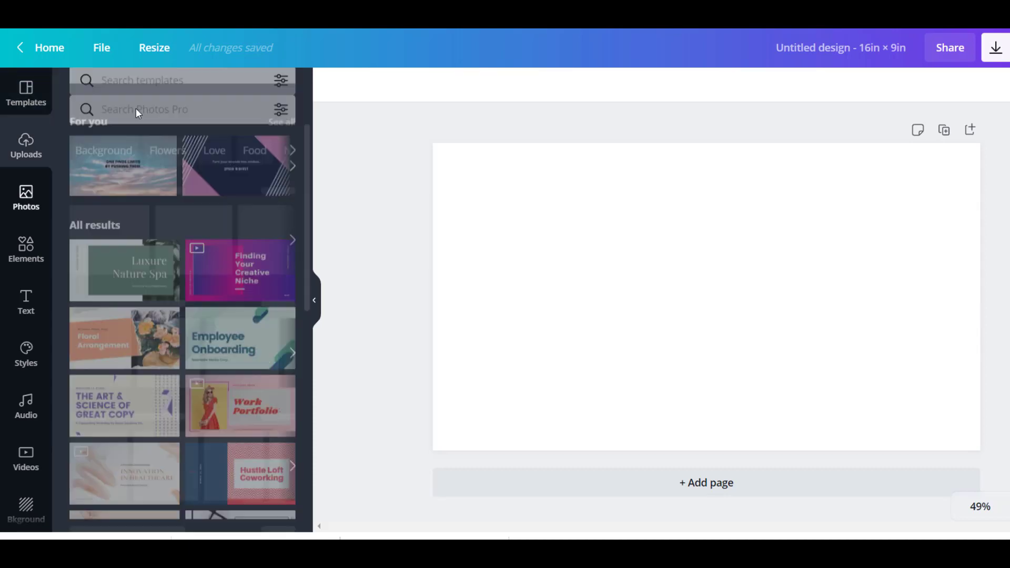
{"action": "type", "text": "background"}
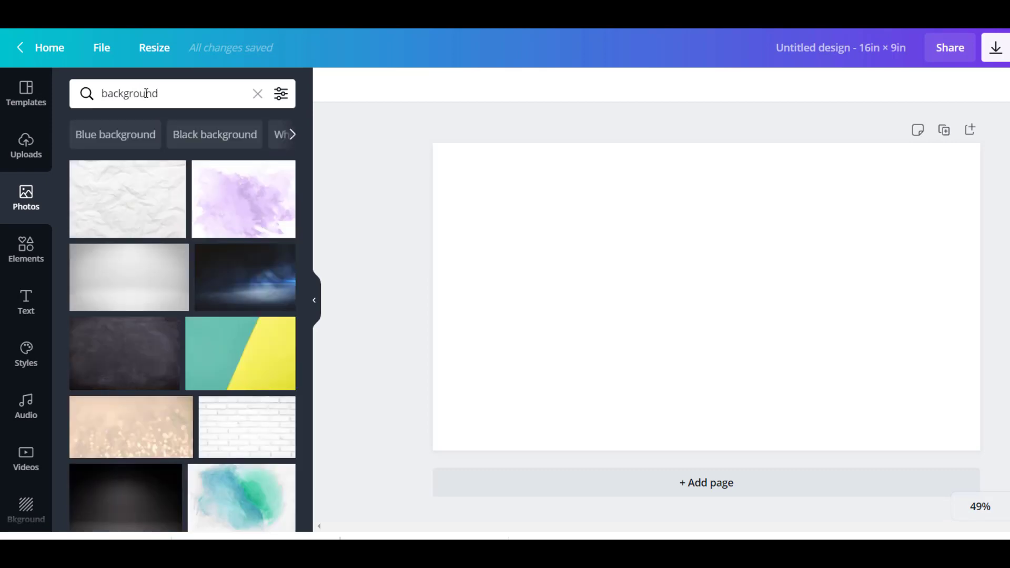
{"action": "scroll", "scroll_direction": "down", "scroll_amount": 3}
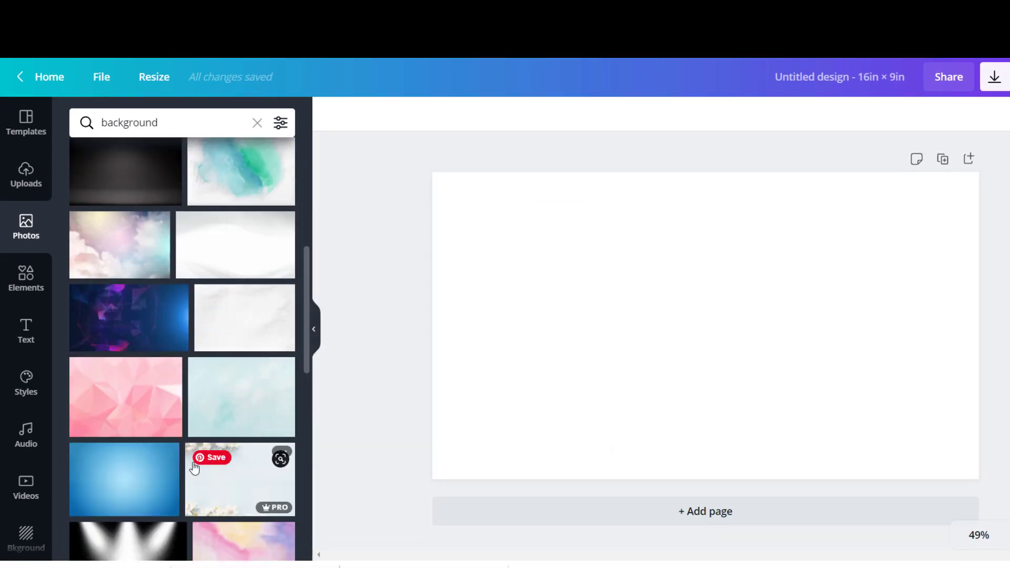
{"action": "scroll", "scroll_direction": "down", "scroll_amount": 3}
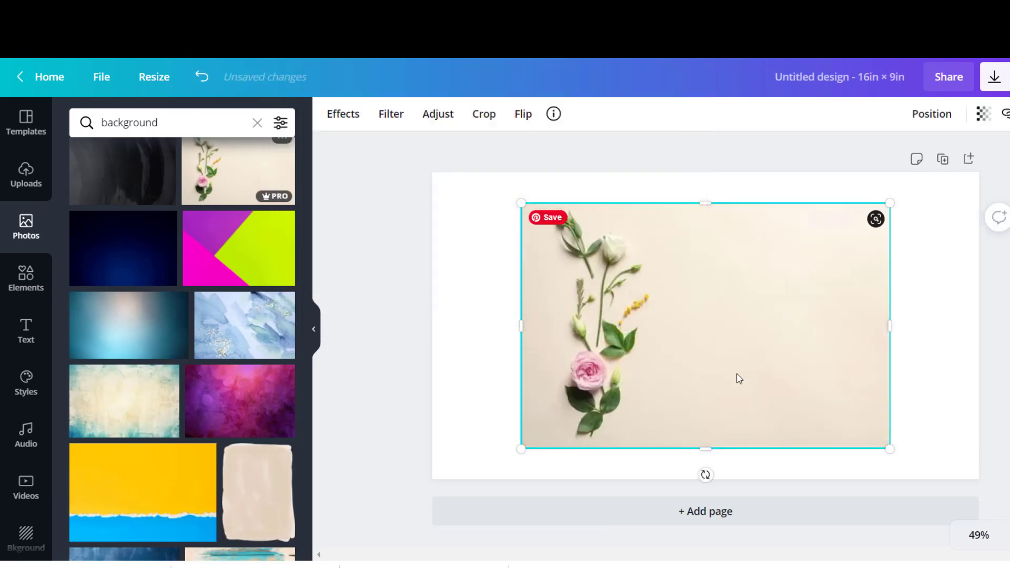
{"action": "right_click", "coordinate": [739, 378]}
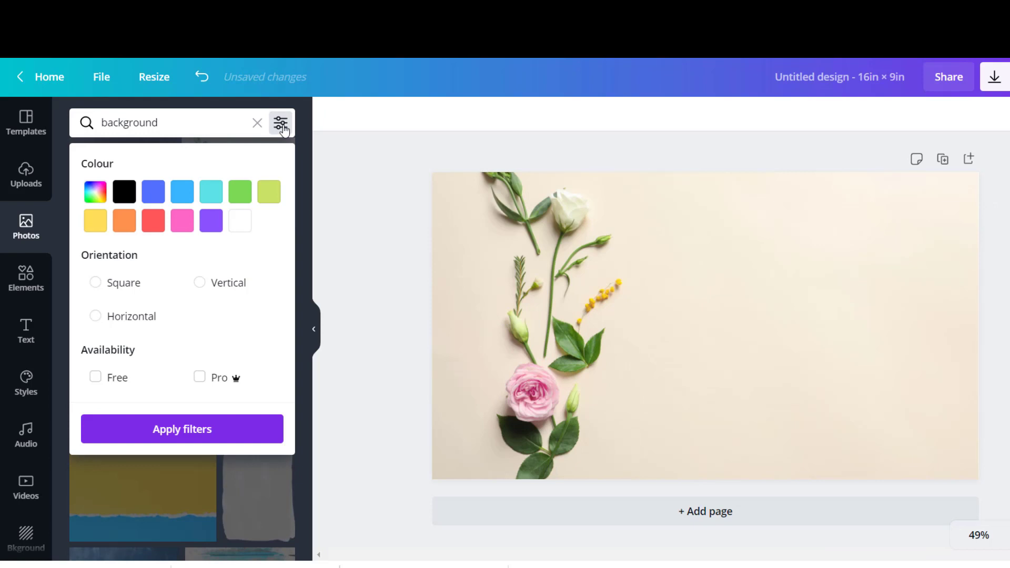
{"action": "mouse_move", "coordinate": [255, 238]}
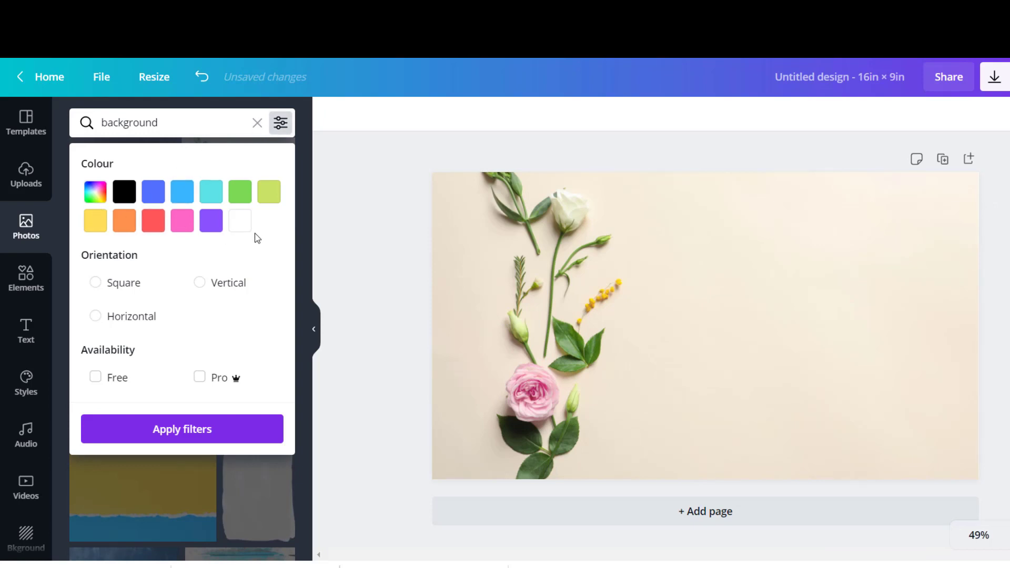
Step: Filter the background photo results to the green colour and browse them
{"action": "left_click", "coordinate": [240, 191]}
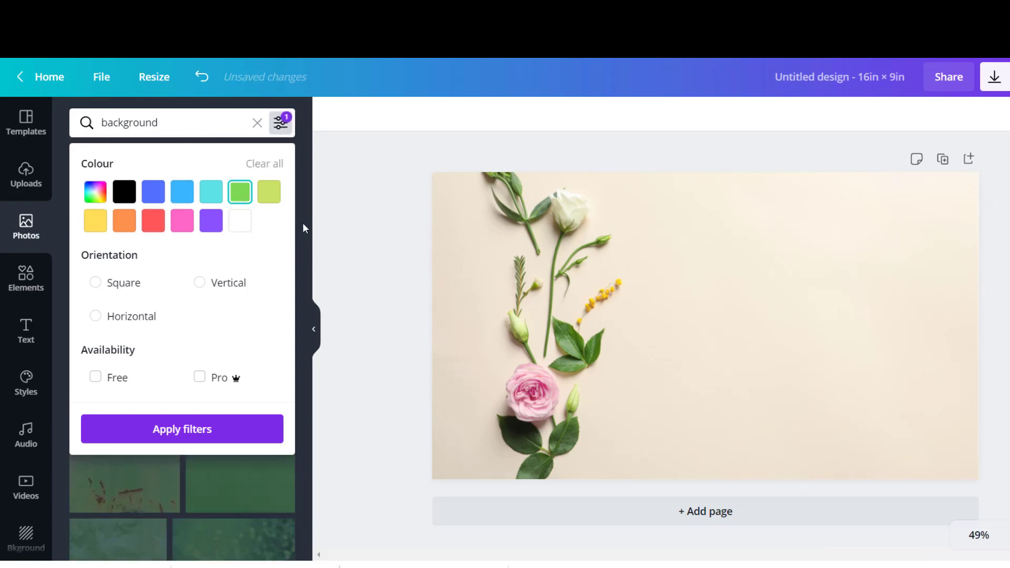
{"action": "left_click", "coordinate": [182, 430]}
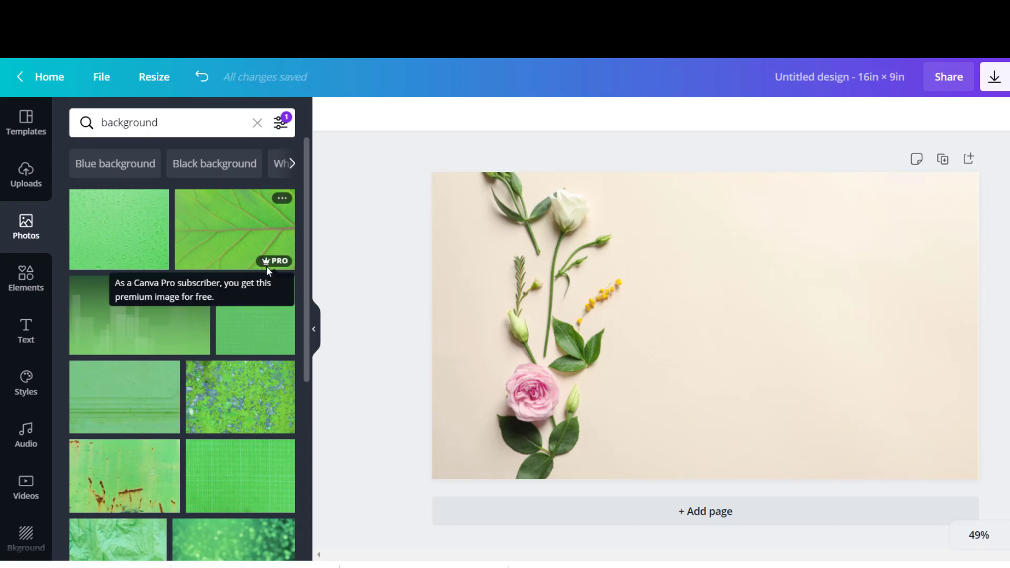
{"action": "scroll", "scroll_direction": "down", "scroll_amount": 3}
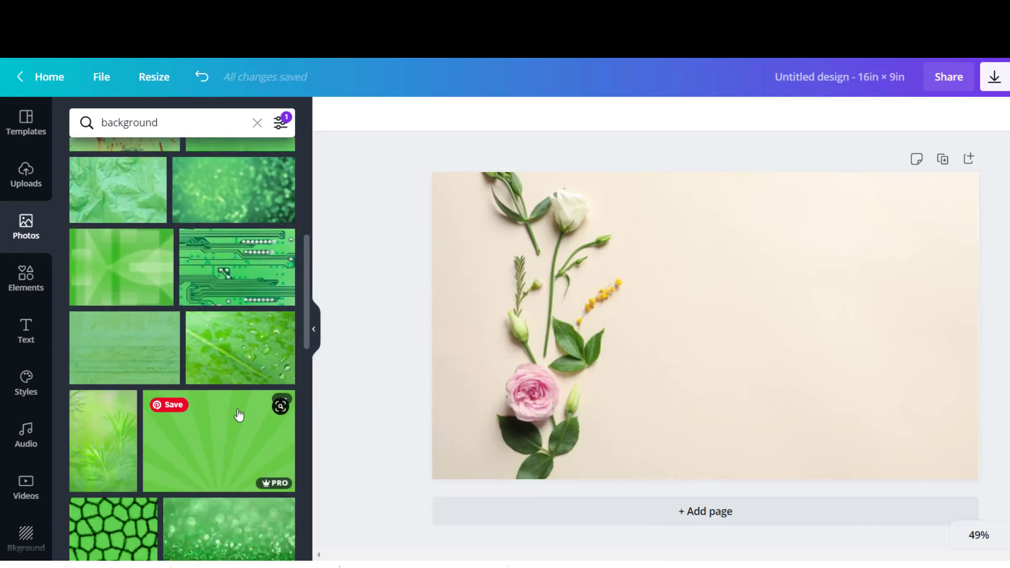
{"action": "mouse_move", "coordinate": [237, 404]}
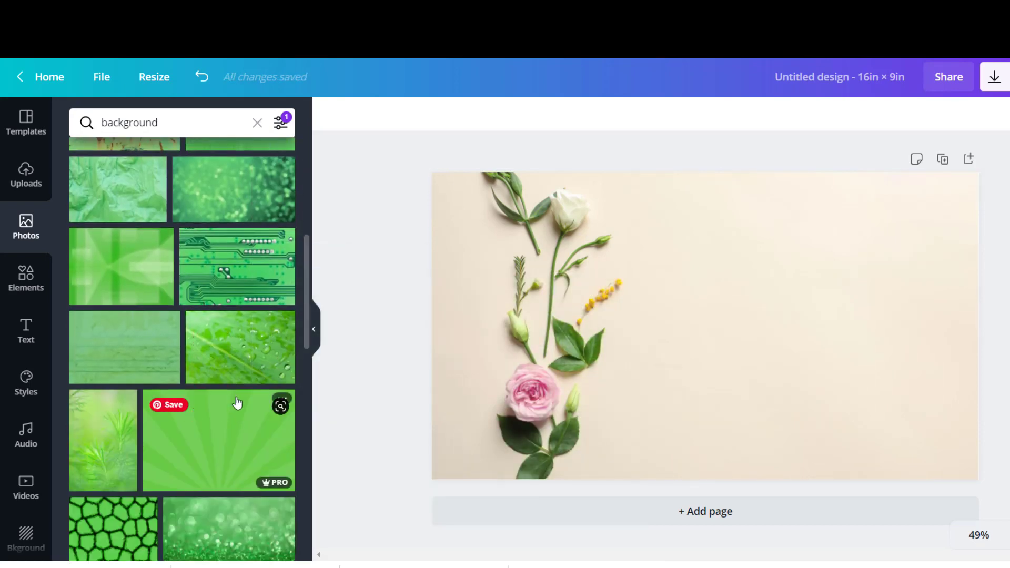
{"action": "scroll", "scroll_direction": "down", "scroll_amount": 3}
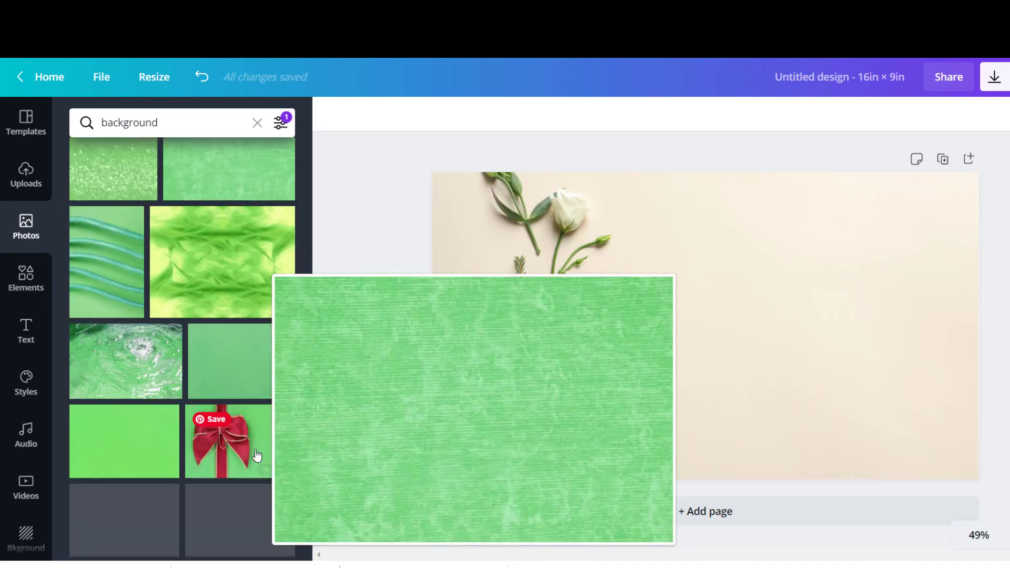
Step: Search Photos for 'tshirt' and browse down to the red sweatshirt mockup
{"action": "type", "text": "tshirt mockup"}
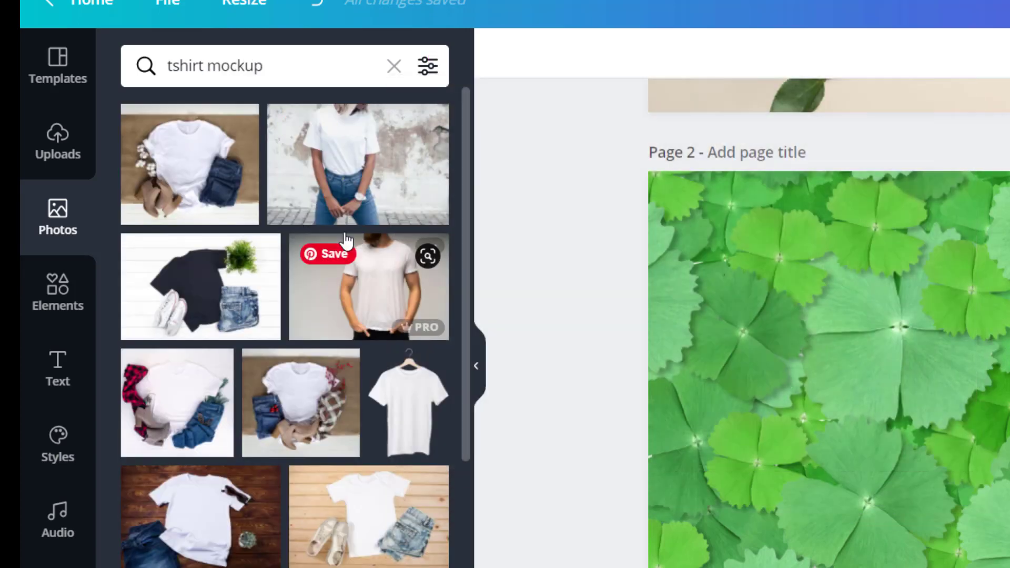
{"action": "scroll", "scroll_direction": "down", "scroll_amount": 3}
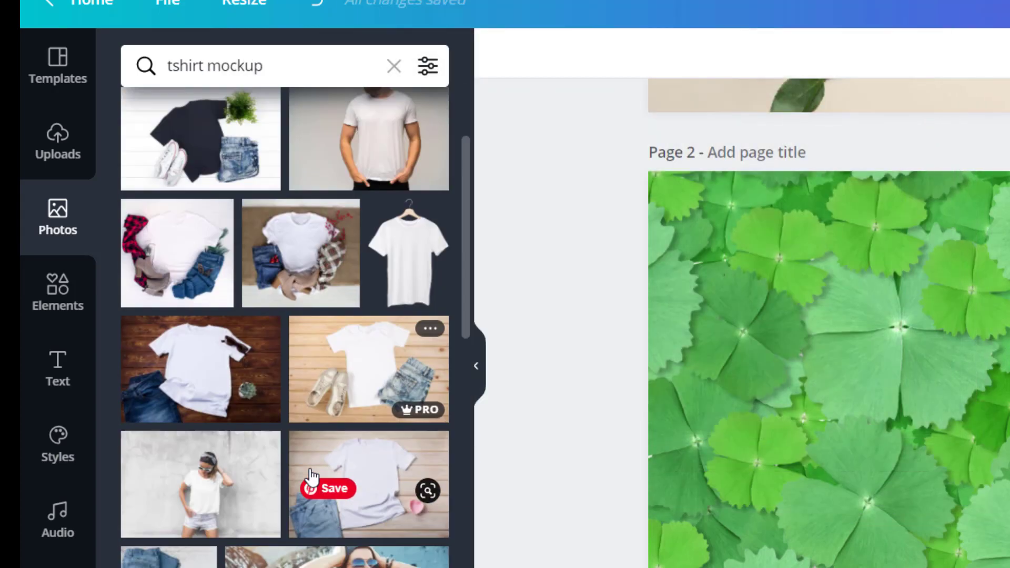
{"action": "scroll", "scroll_direction": "down", "scroll_amount": 3}
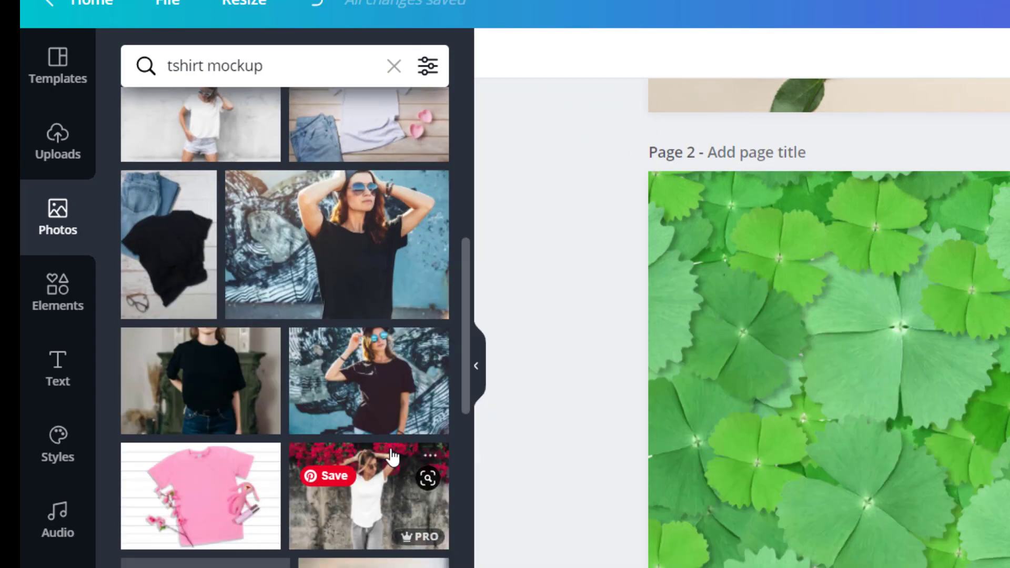
{"action": "scroll", "scroll_direction": "down", "scroll_amount": 3}
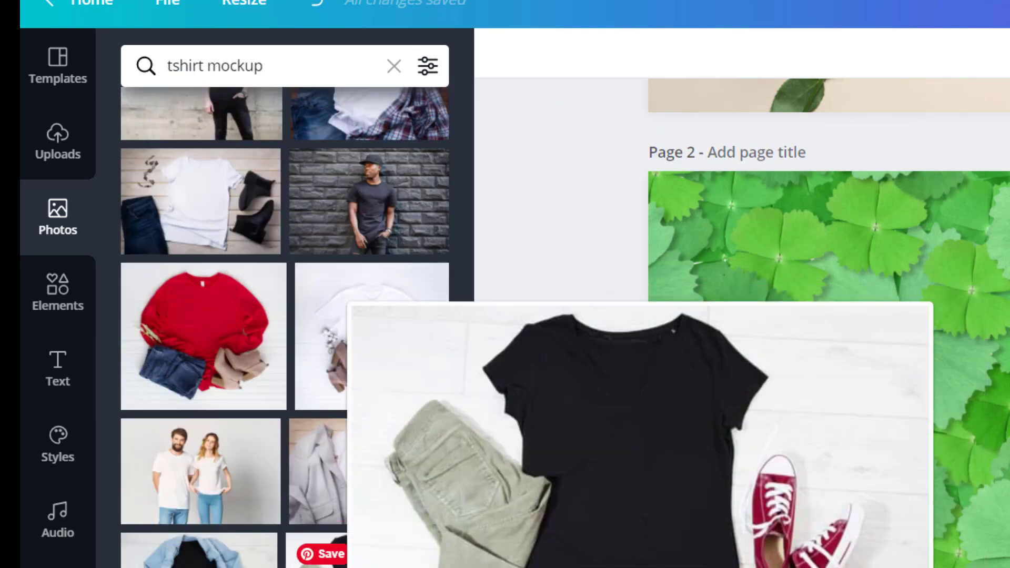
{"action": "scroll", "scroll_direction": "down", "scroll_amount": 3}
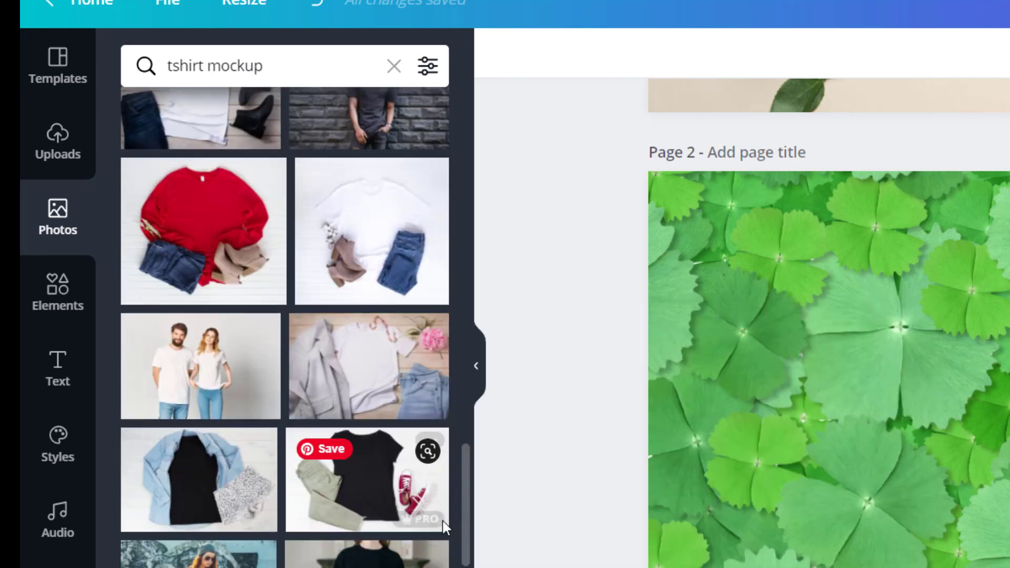
{"action": "scroll", "scroll_direction": "down", "scroll_amount": 3}
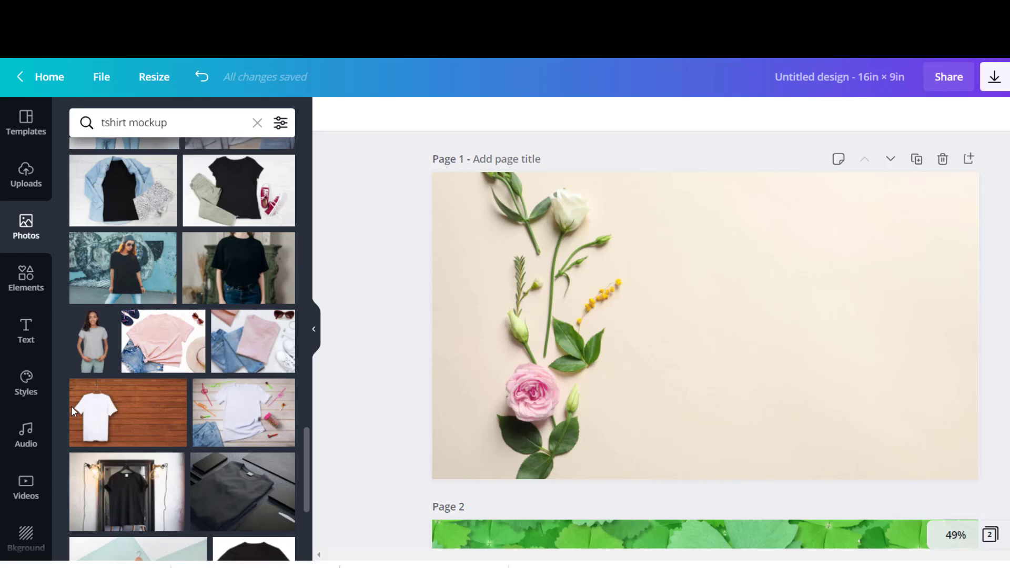
{"action": "mouse_move", "coordinate": [122, 191]}
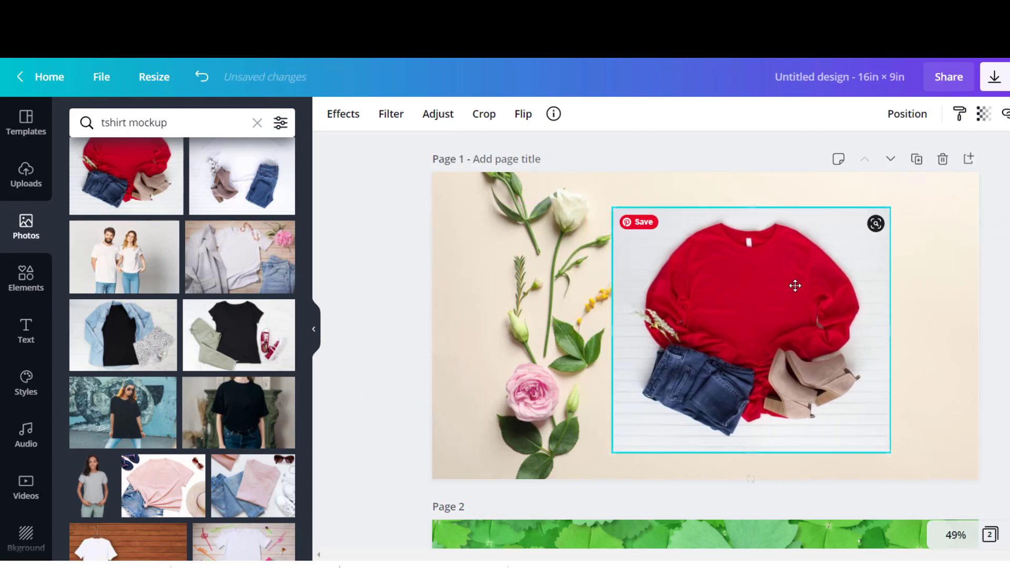
Step: Remove the sweatshirt photo's white background and tilt it about -4° over the florals
{"action": "left_click", "coordinate": [343, 114]}
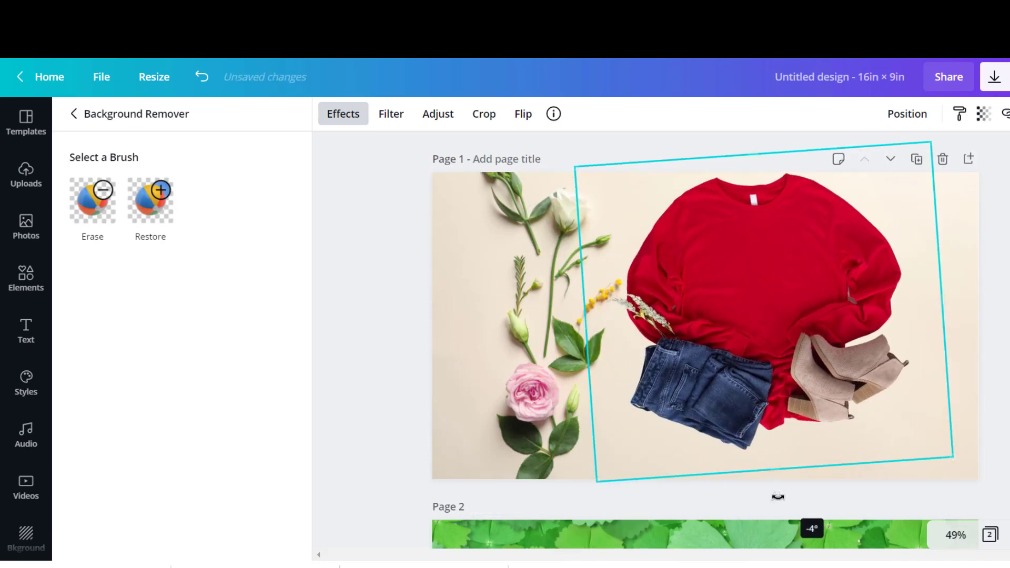
{"action": "left_click_drag", "start_coordinate": [953, 480], "coordinate": [1005, 534]}
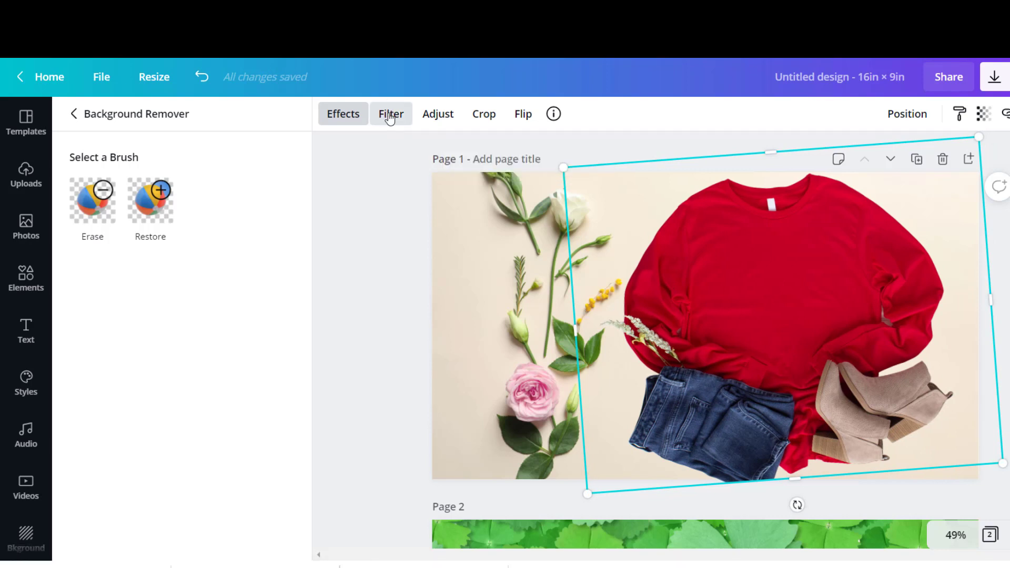
Step: Compare the Retro, Solar, Afterglow and Epic filters on the sweatshirt, then return to the mockup results
{"action": "left_click", "coordinate": [391, 113]}
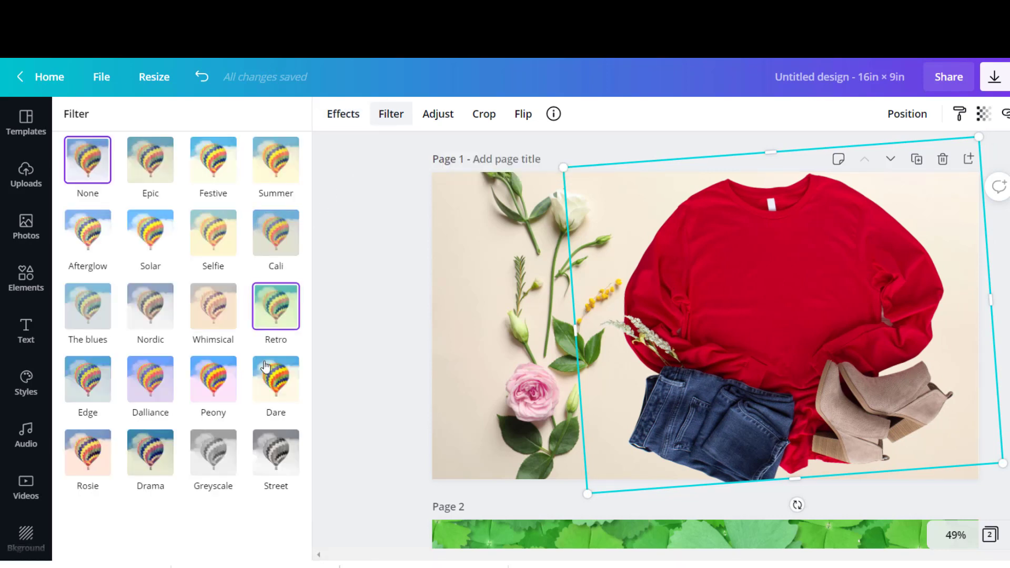
{"action": "left_click", "coordinate": [150, 234]}
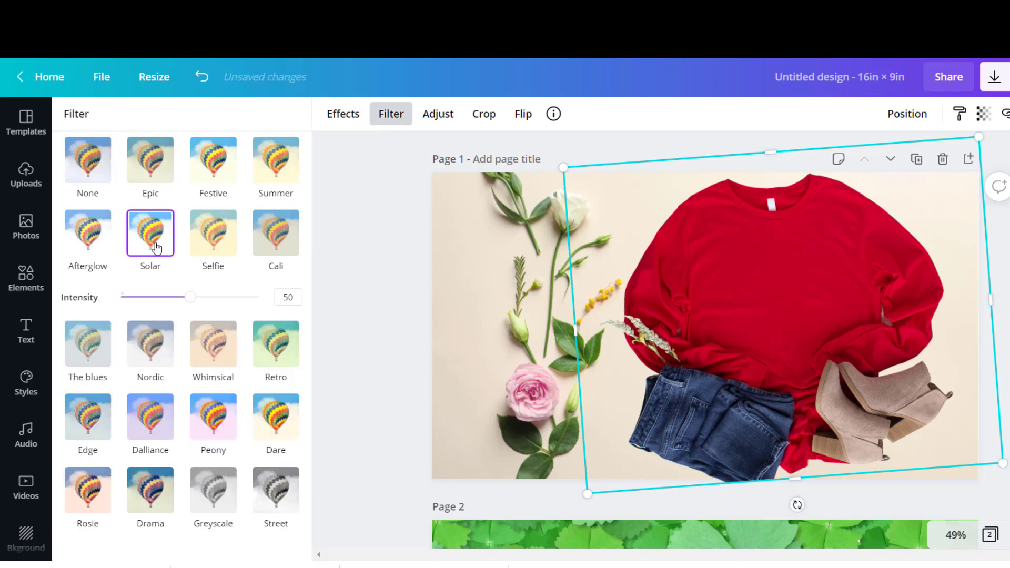
{"action": "left_click", "coordinate": [88, 234]}
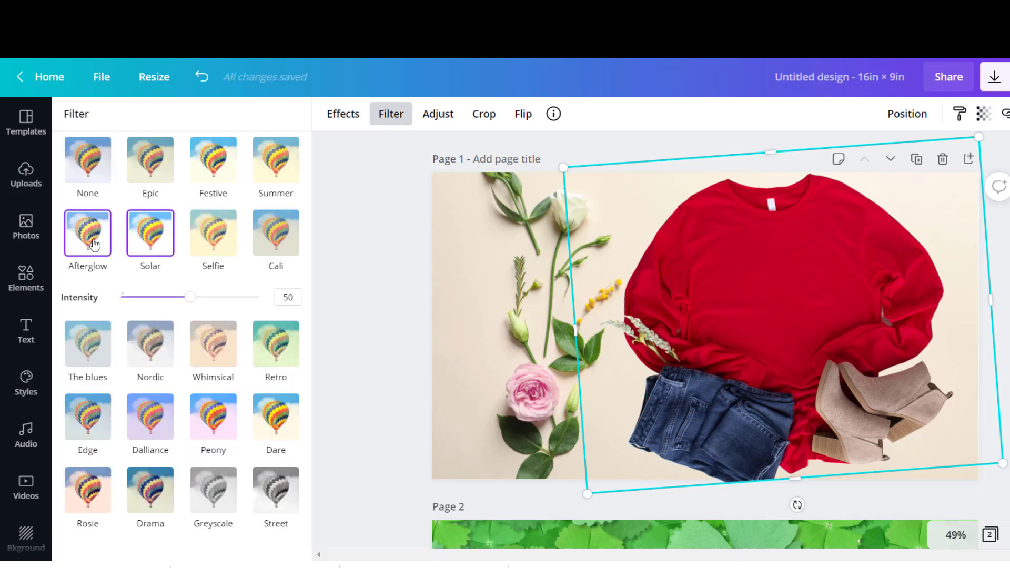
{"action": "left_click", "coordinate": [151, 159]}
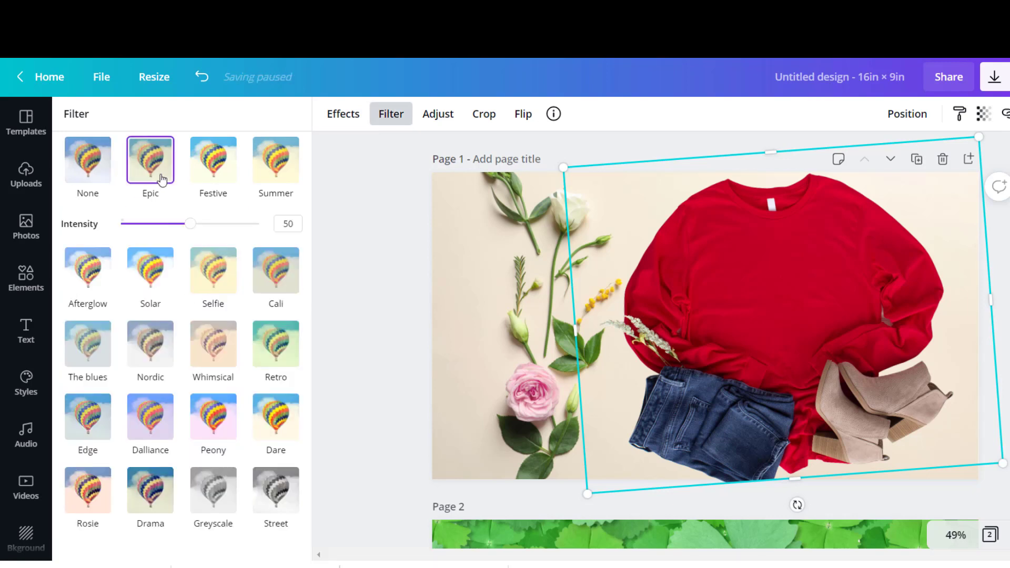
{"action": "left_click", "coordinate": [25, 227]}
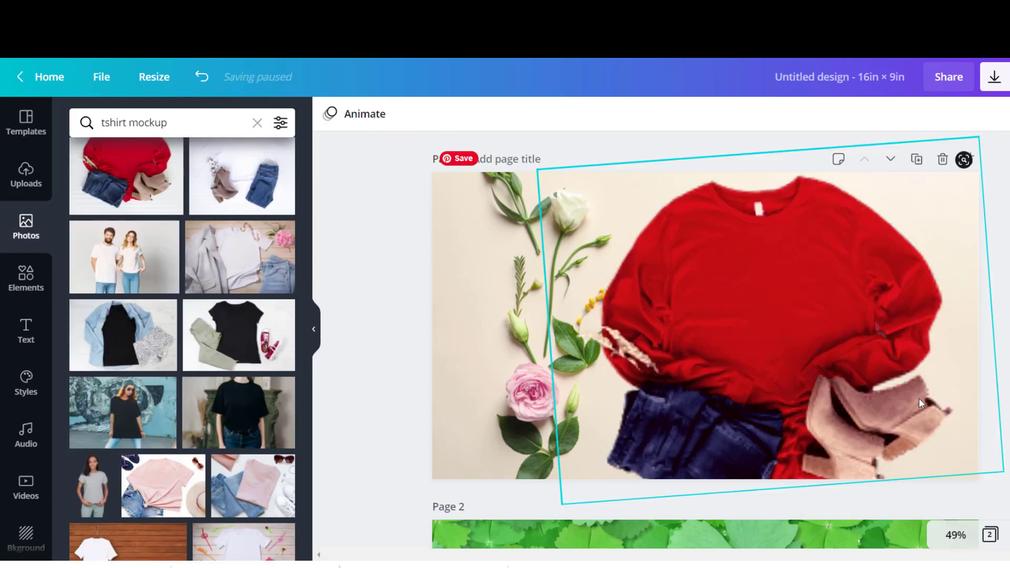
{"action": "scroll", "scroll_direction": "down", "scroll_amount": 3}
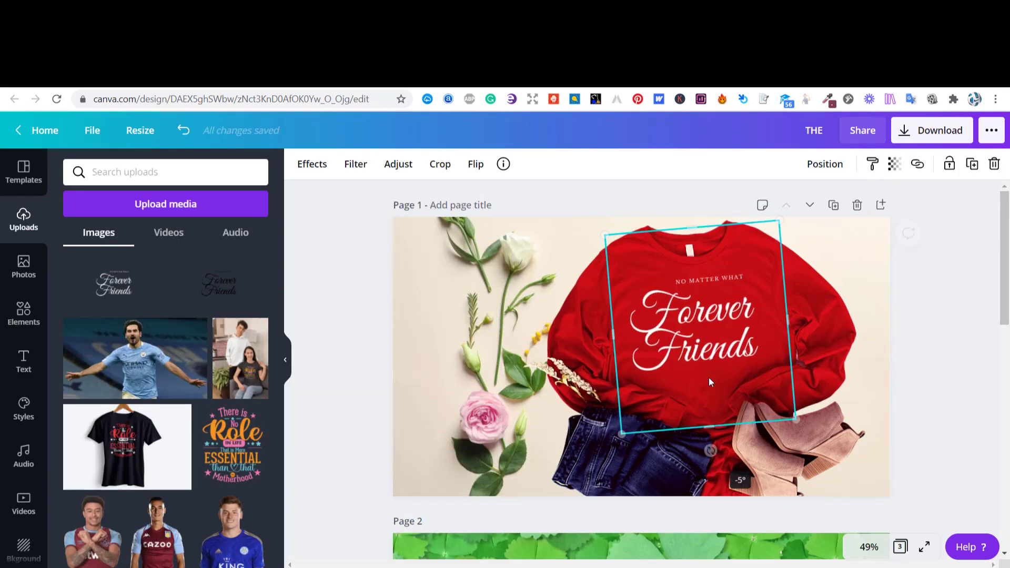
Step: Tilt the Forever Friends graphic about -5° to match the sweatshirt and check its placement
{"action": "left_click_drag", "start_coordinate": [708, 382], "coordinate": [696, 352]}
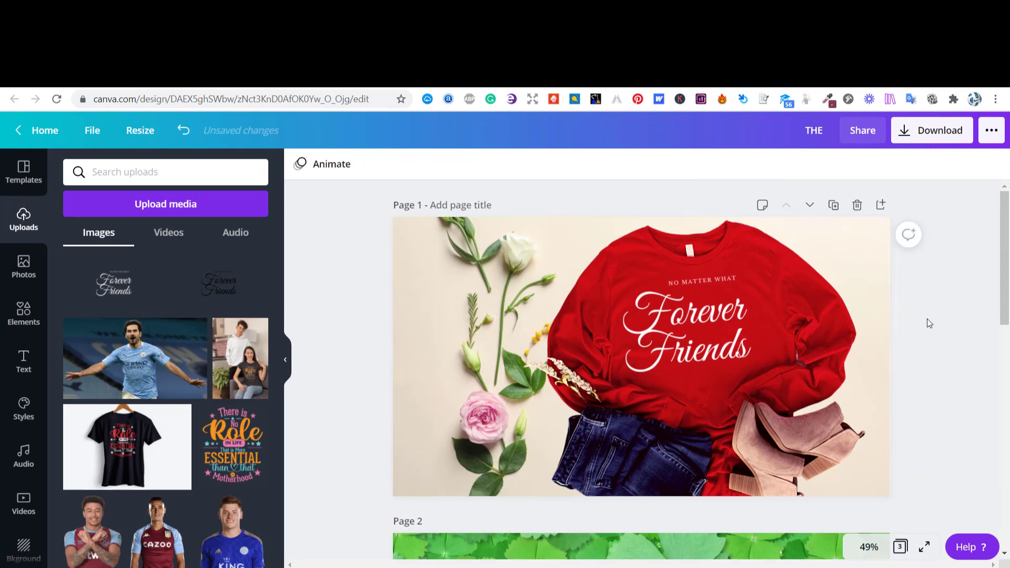
{"action": "left_click", "coordinate": [690, 322]}
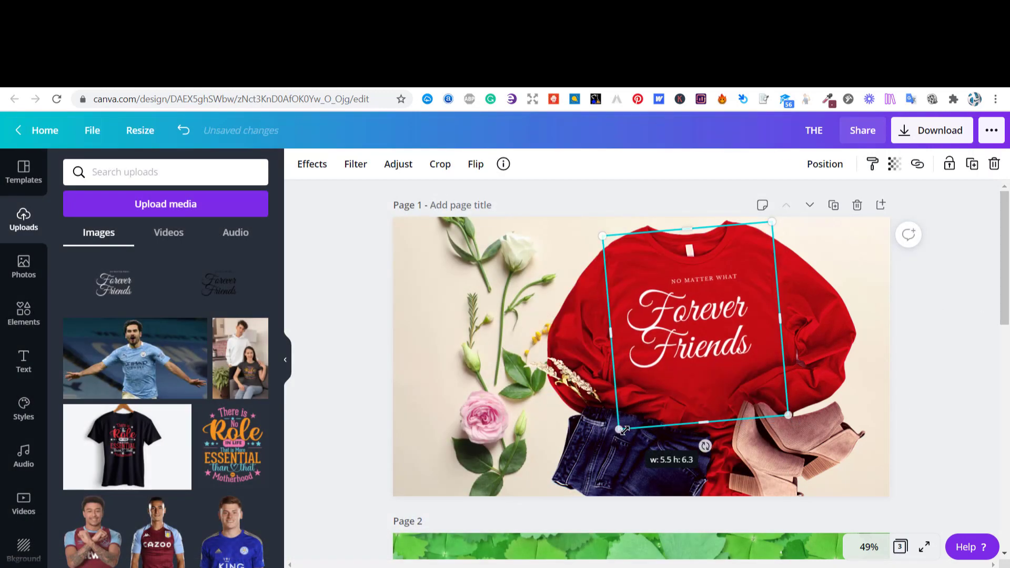
{"action": "left_click", "coordinate": [464, 452]}
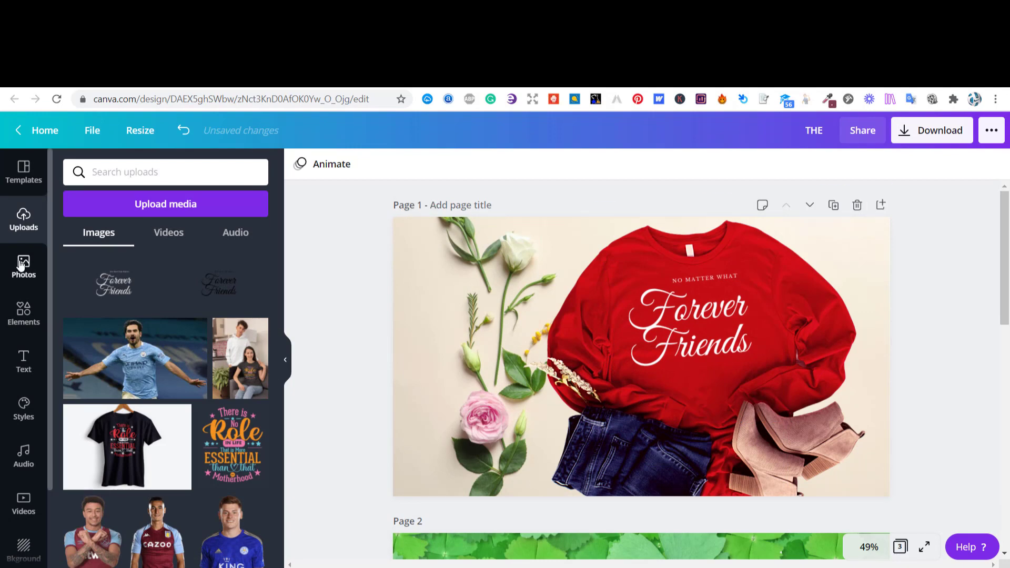
Step: Replace the 'tshirt mockups' search with 'perfume' and browse the bottle photos
{"action": "type", "text": "tshirt mockups"}
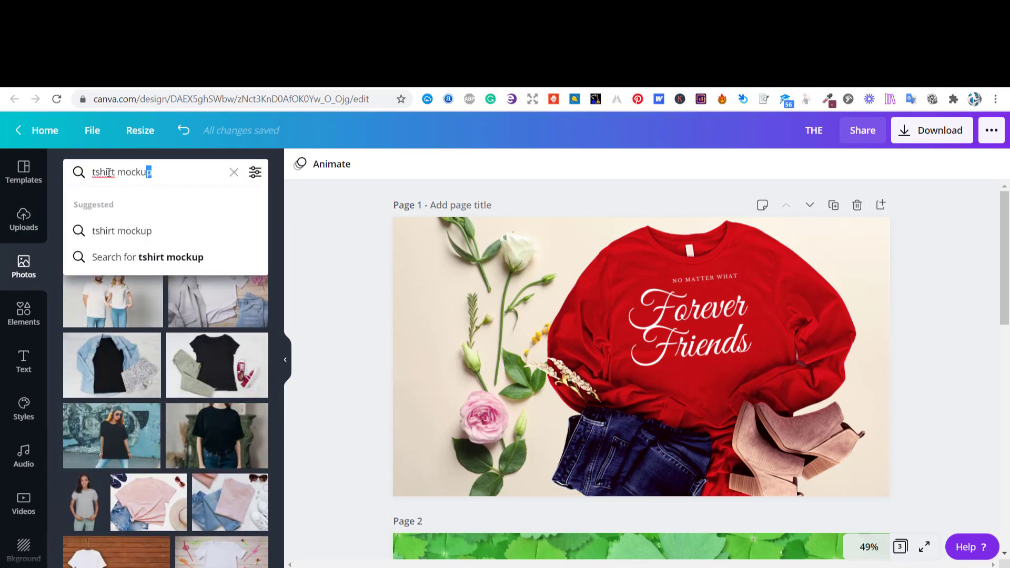
{"action": "type", "text": "perfume"}
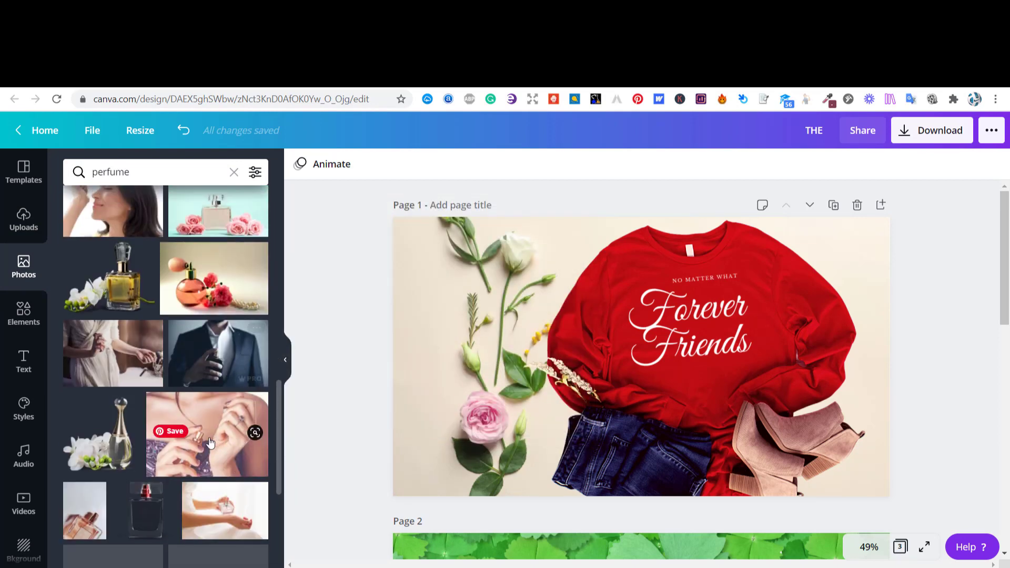
{"action": "scroll", "scroll_direction": "down", "scroll_amount": 3}
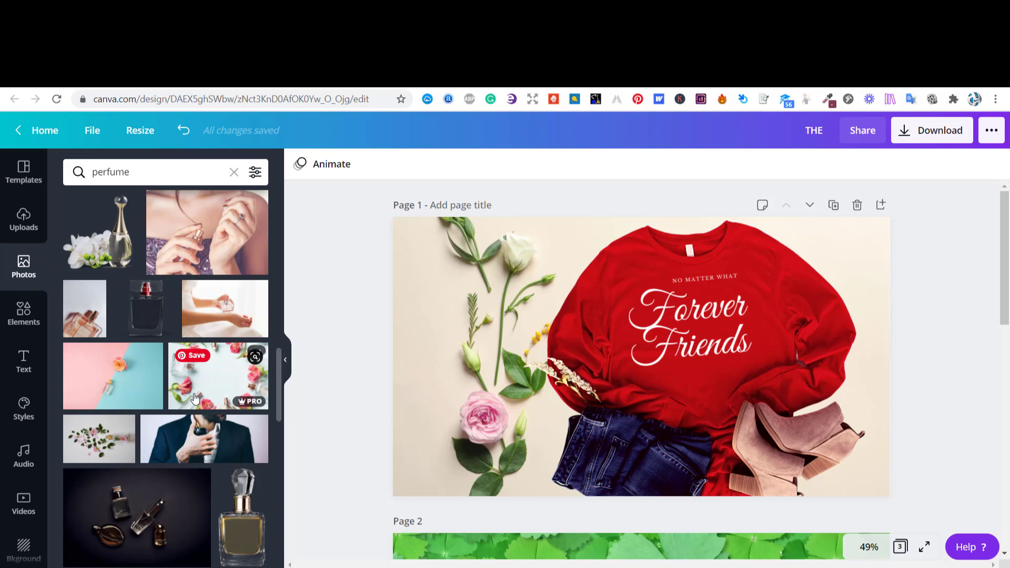
{"action": "scroll", "scroll_direction": "down", "scroll_amount": 3}
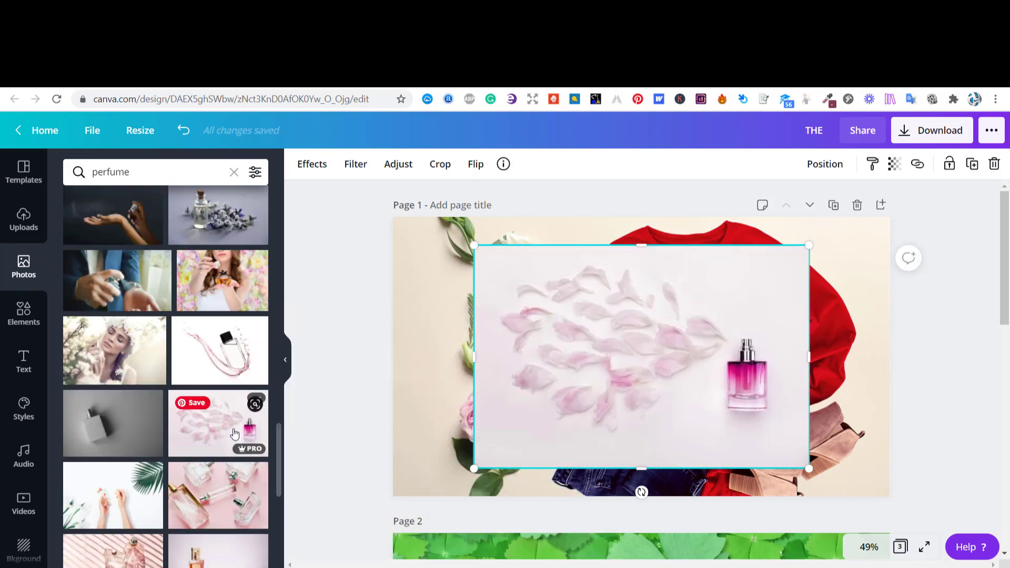
Step: Add the perfume-with-petals photo, remove its background and start erasing petals
{"action": "left_click", "coordinate": [311, 164]}
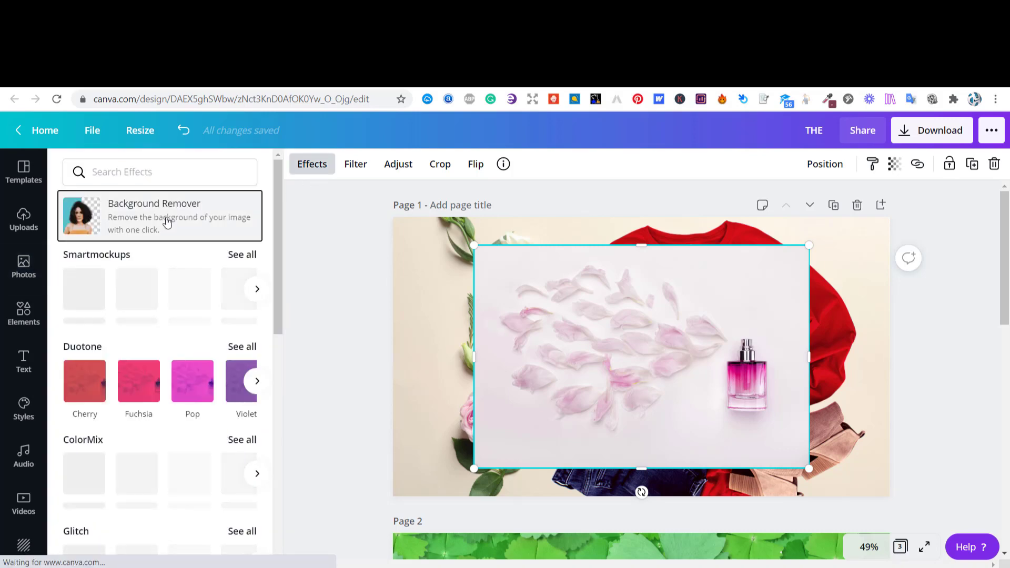
{"action": "left_click", "coordinate": [154, 215]}
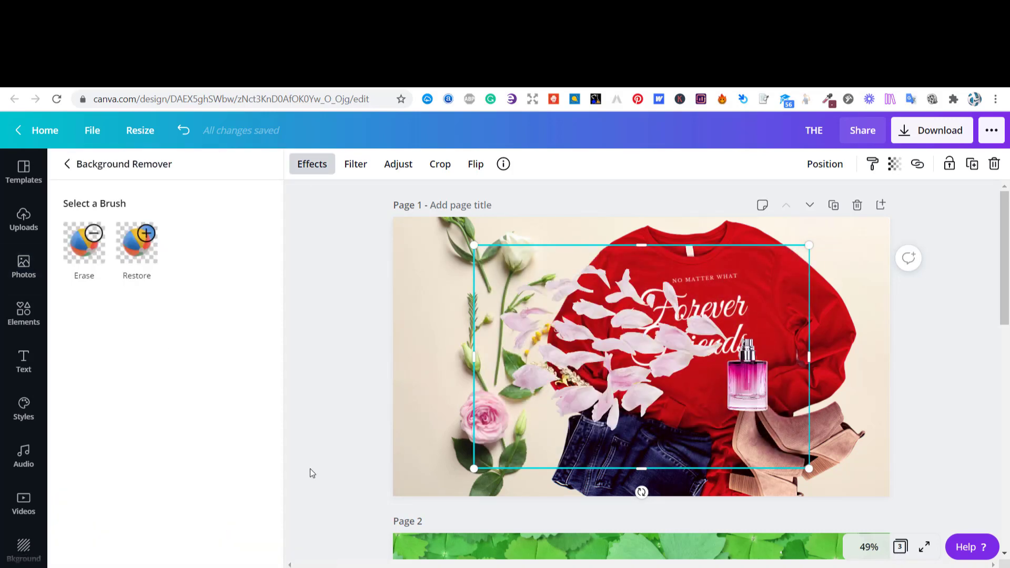
{"action": "left_click_drag", "start_coordinate": [474, 356], "coordinate": [518, 357]}
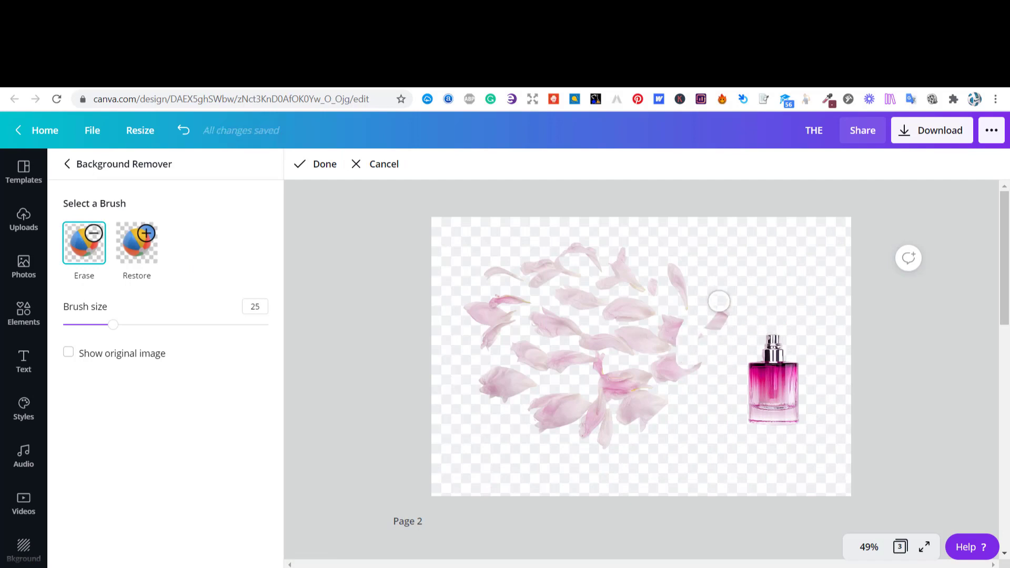
{"action": "left_click_drag", "start_coordinate": [719, 301], "coordinate": [569, 421]}
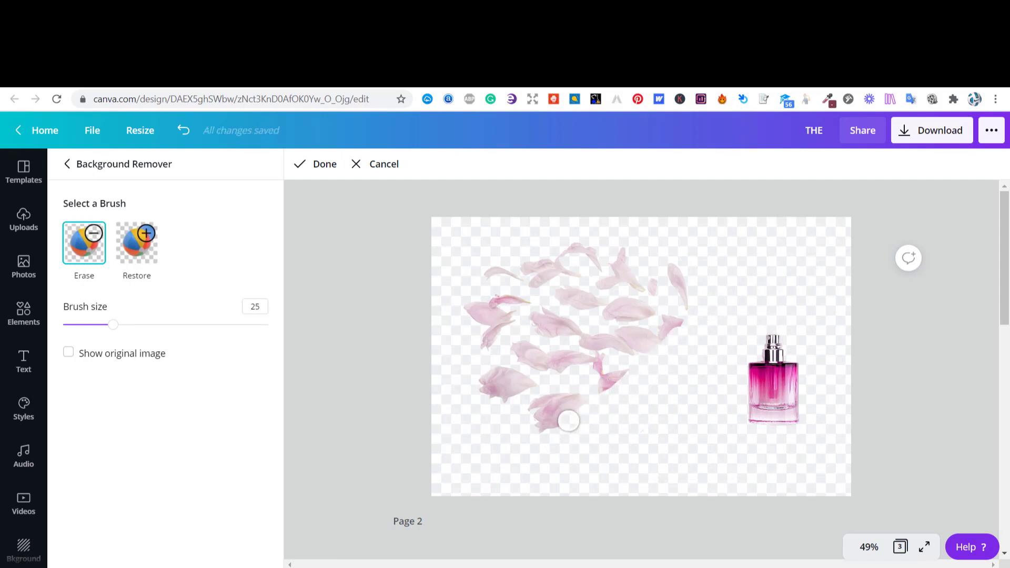
Step: Enlarge the Erase brush to size 100 and wipe the remaining petals around the bottle
{"action": "left_click_drag", "start_coordinate": [114, 326], "coordinate": [196, 325]}
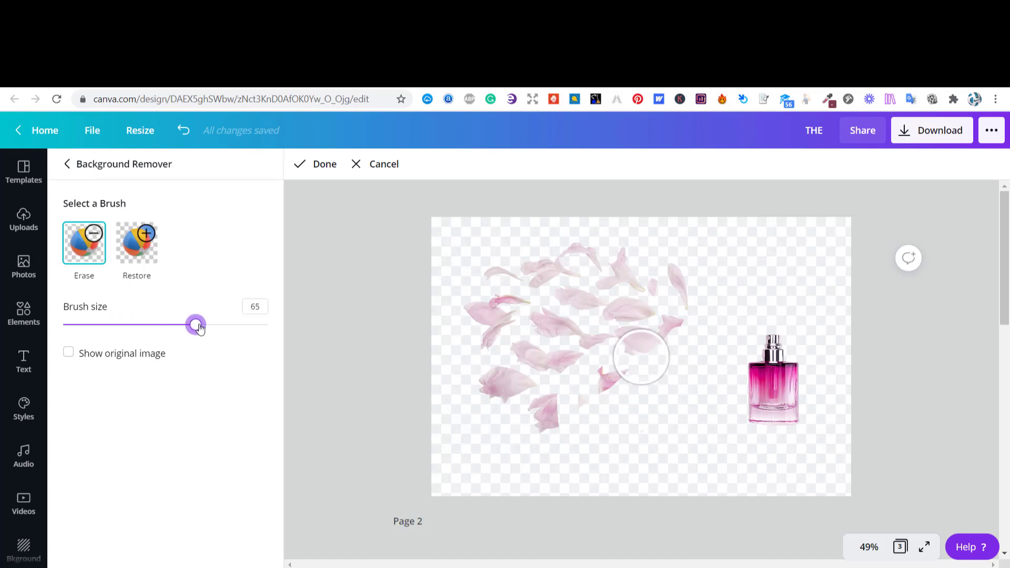
{"action": "left_click_drag", "start_coordinate": [196, 325], "coordinate": [268, 325]}
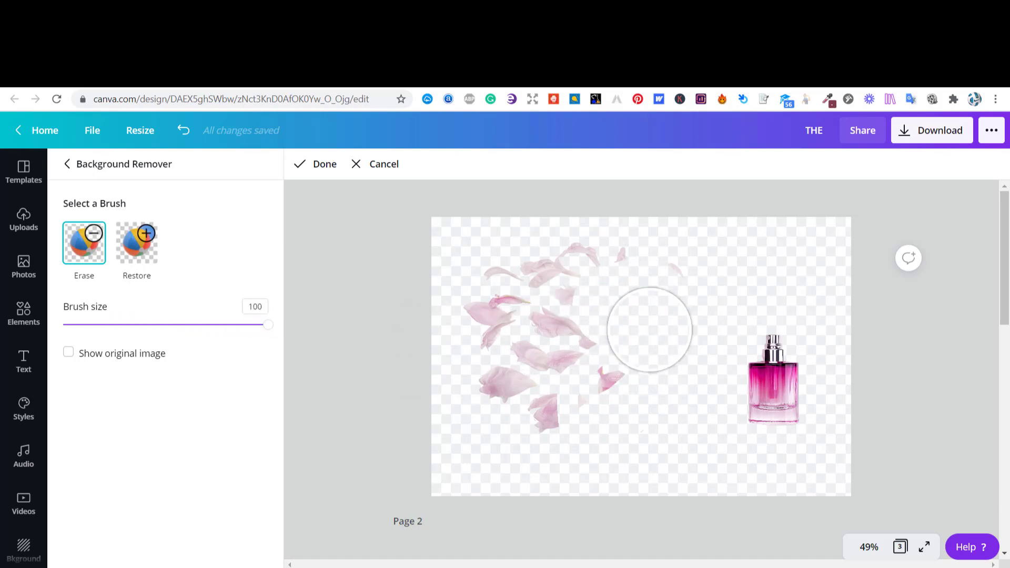
{"action": "left_click_drag", "start_coordinate": [649, 328], "coordinate": [543, 420]}
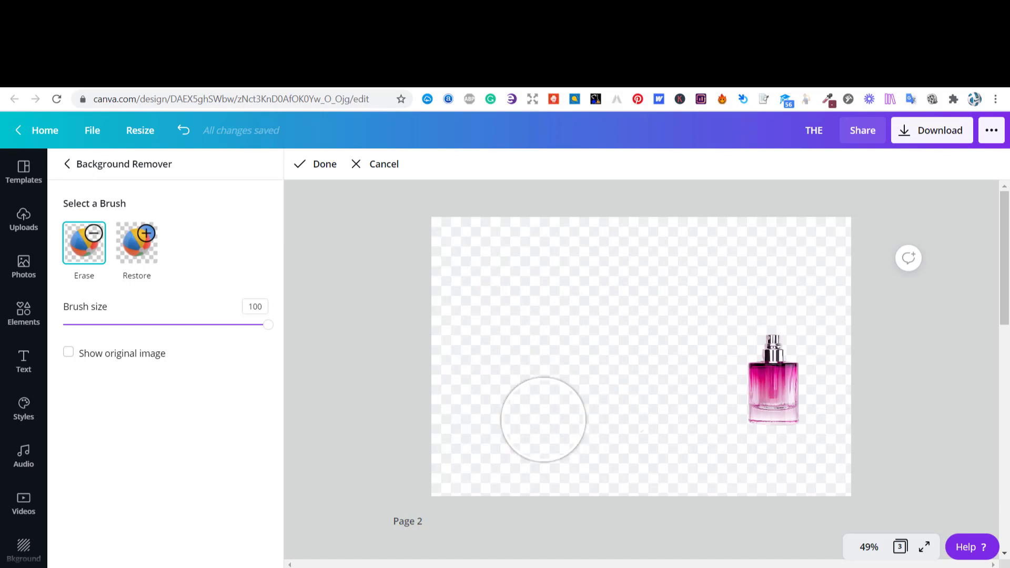
{"action": "mouse_move", "coordinate": [311, 176]}
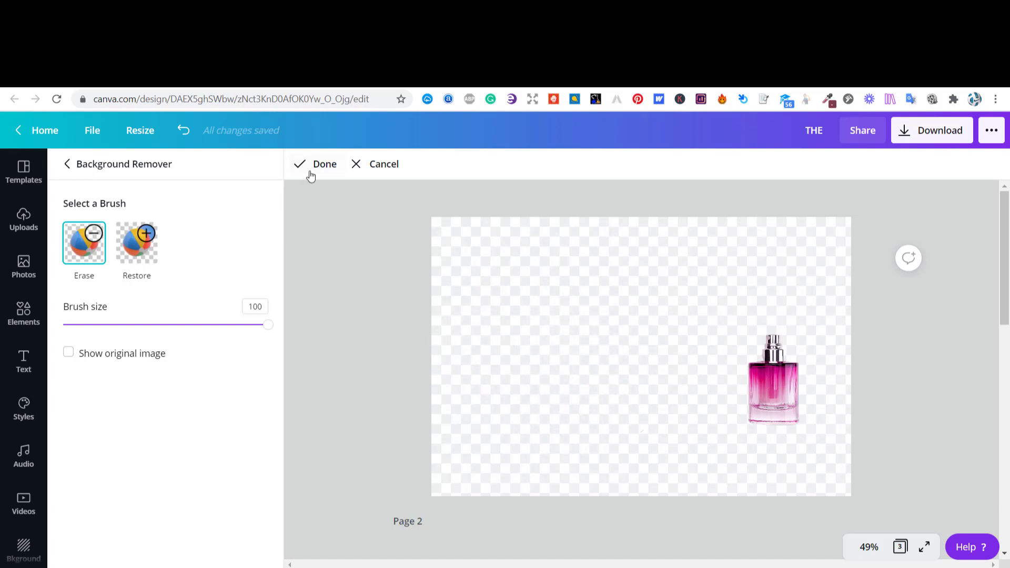
Step: Finish erasing and place the small bottle upright beside the sweatshirt at the right edge
{"action": "left_click", "coordinate": [325, 164]}
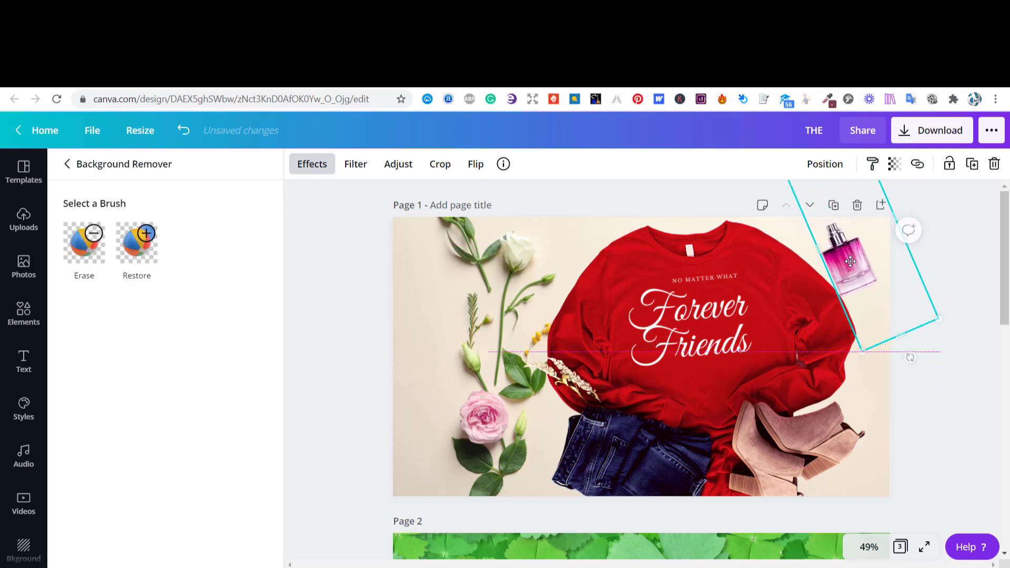
{"action": "left_click", "coordinate": [23, 266]}
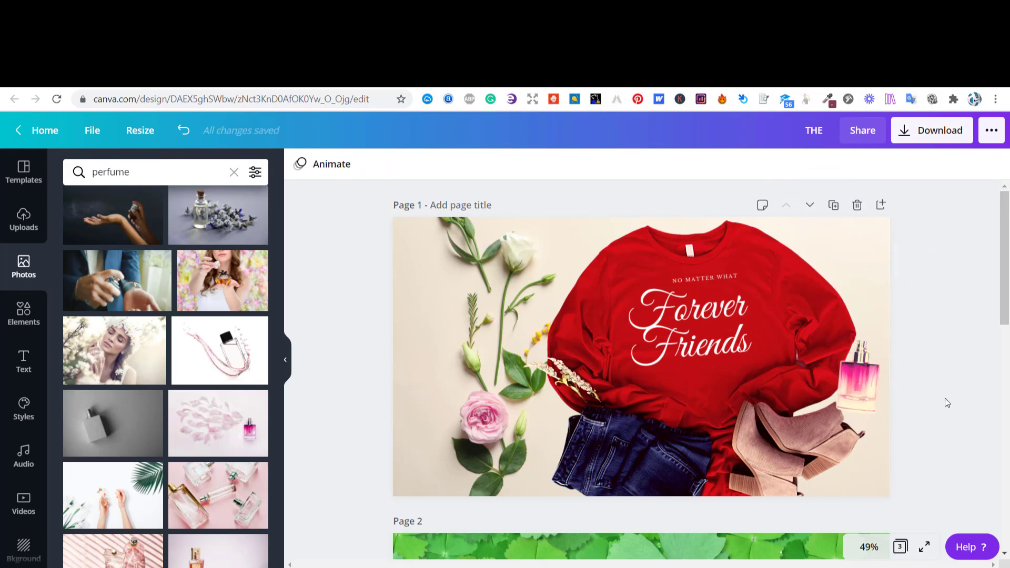
Step: Export just Page 1, the red sweatshirt mockup, as a PNG via Select pages
{"action": "left_click", "coordinate": [931, 131]}
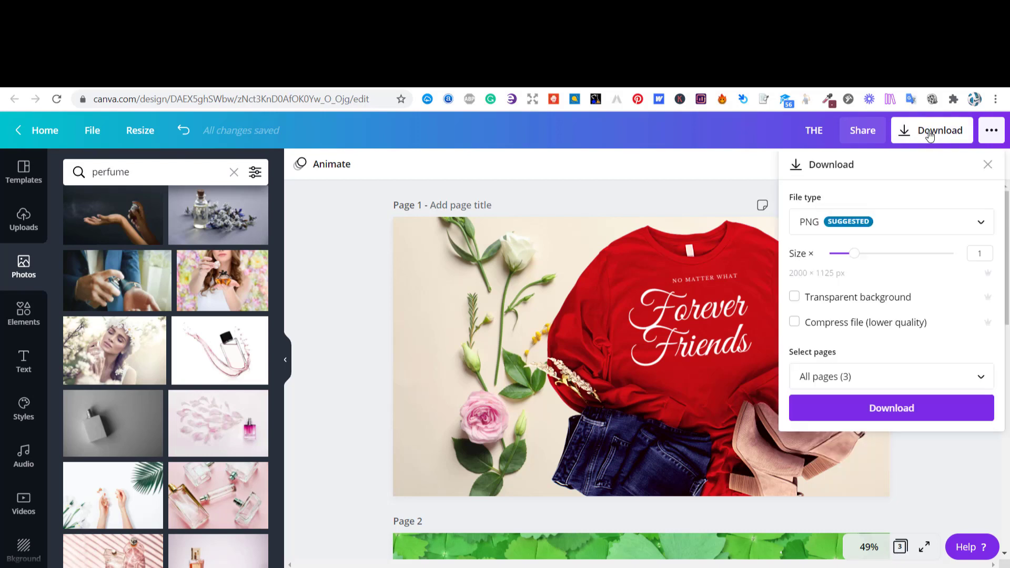
{"action": "left_click", "coordinate": [890, 376]}
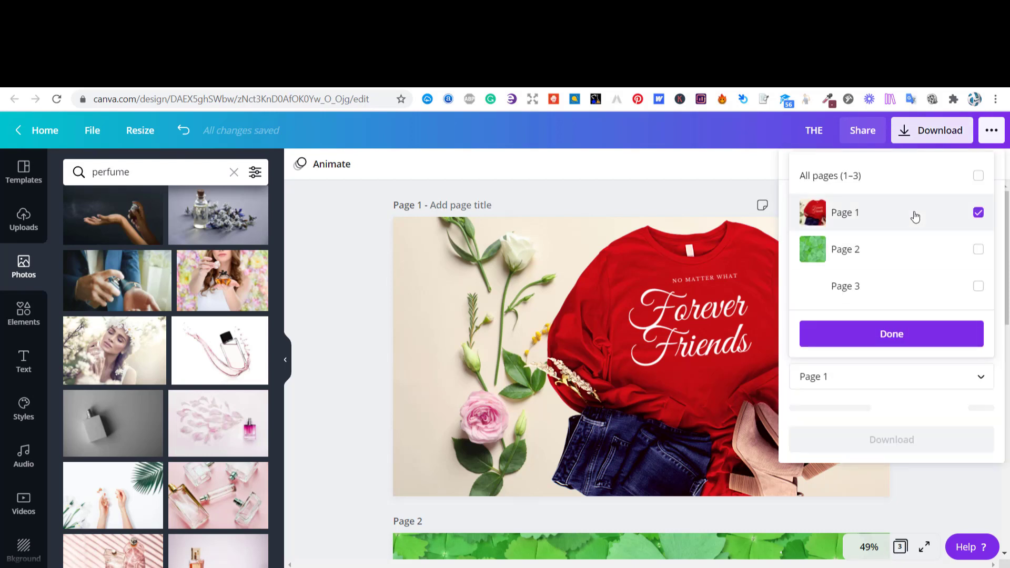
{"action": "left_click", "coordinate": [891, 333]}
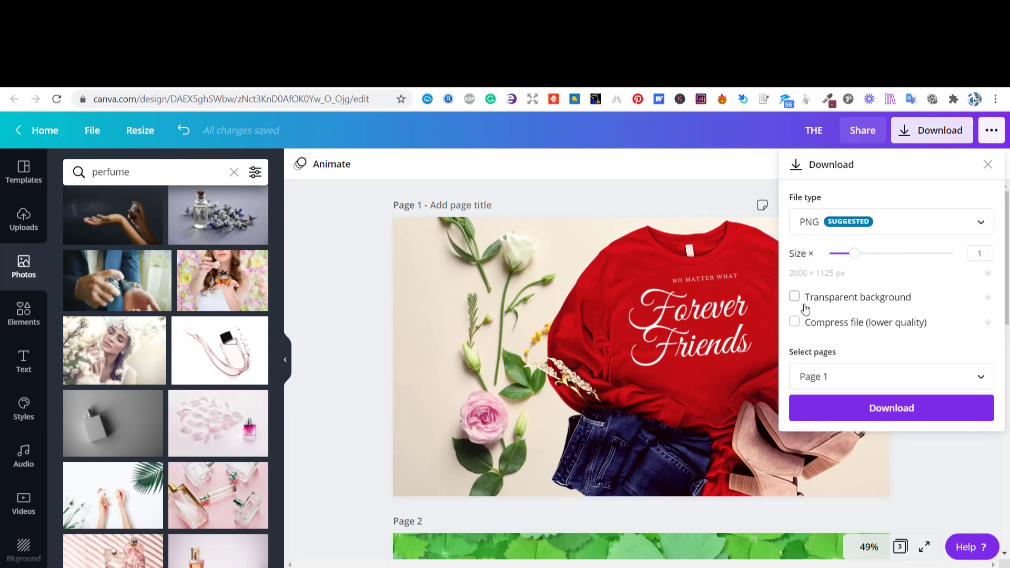
{"action": "left_click", "coordinate": [891, 408]}
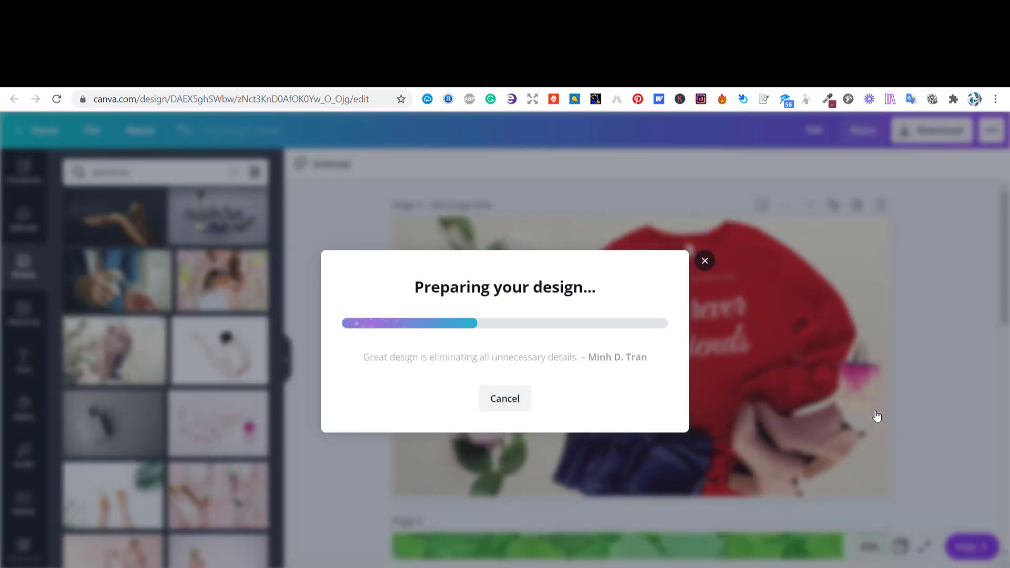
Step: Set a 'st patrick' glitter shamrock photo as page 2's background, then find 'tshirt' photos for the black t-shirt
{"action": "type", "text": "st"}
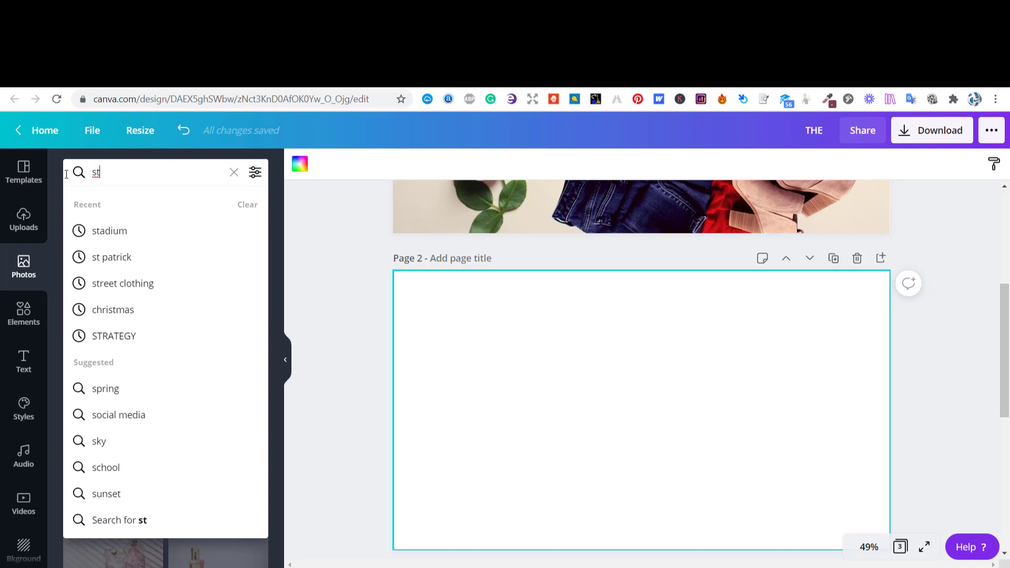
{"action": "left_click", "coordinate": [111, 256]}
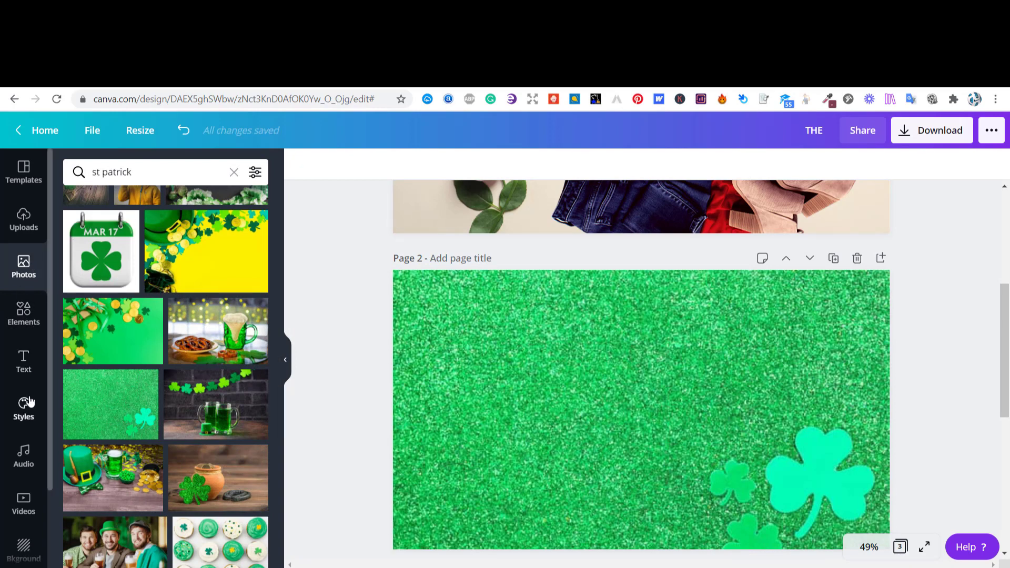
{"action": "left_click", "coordinate": [155, 171]}
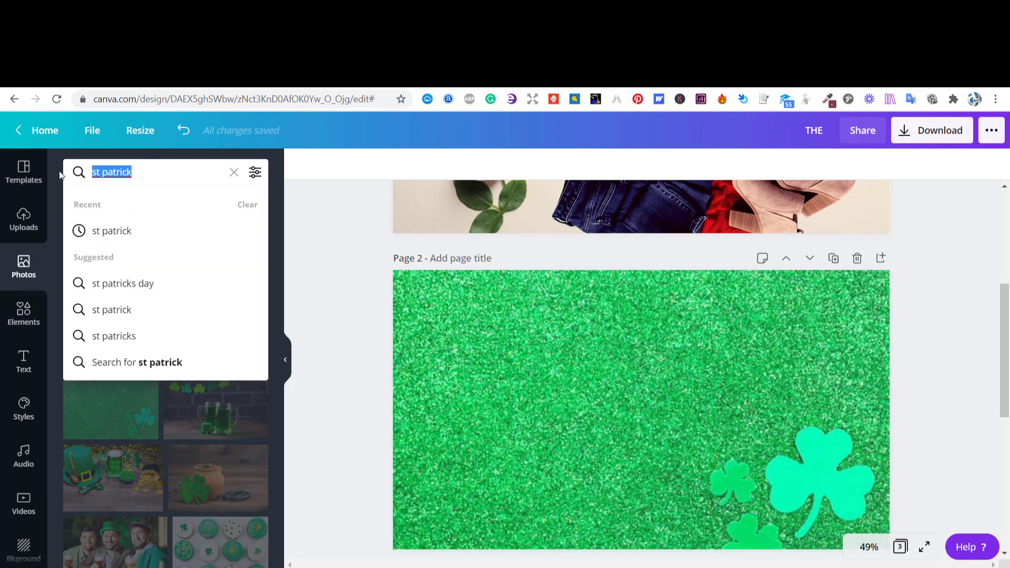
{"action": "type", "text": "tshirt"}
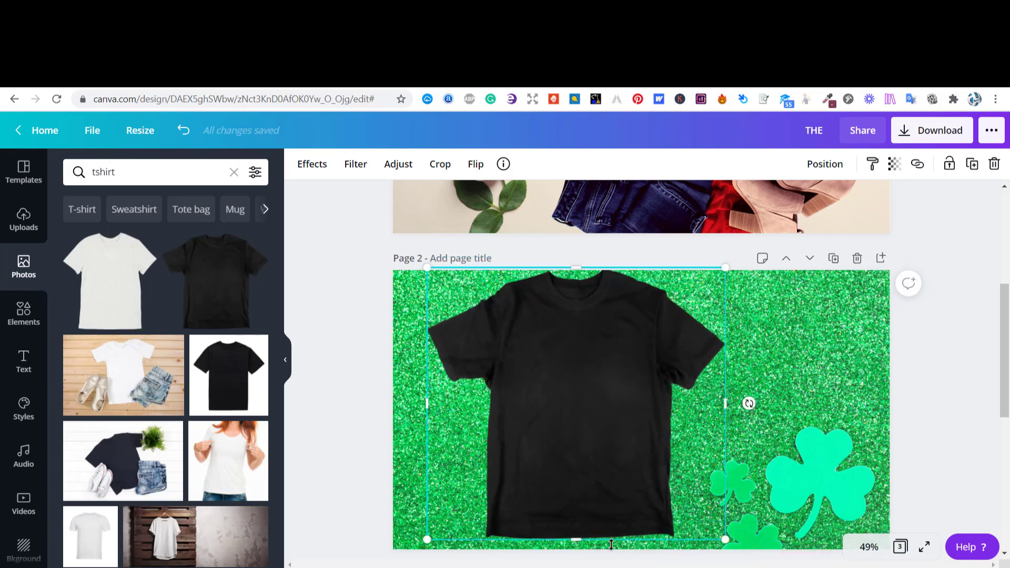
Step: Rotate the black t-shirt to a slight tilt on the glitter background
{"action": "left_click_drag", "start_coordinate": [750, 404], "coordinate": [772, 383]}
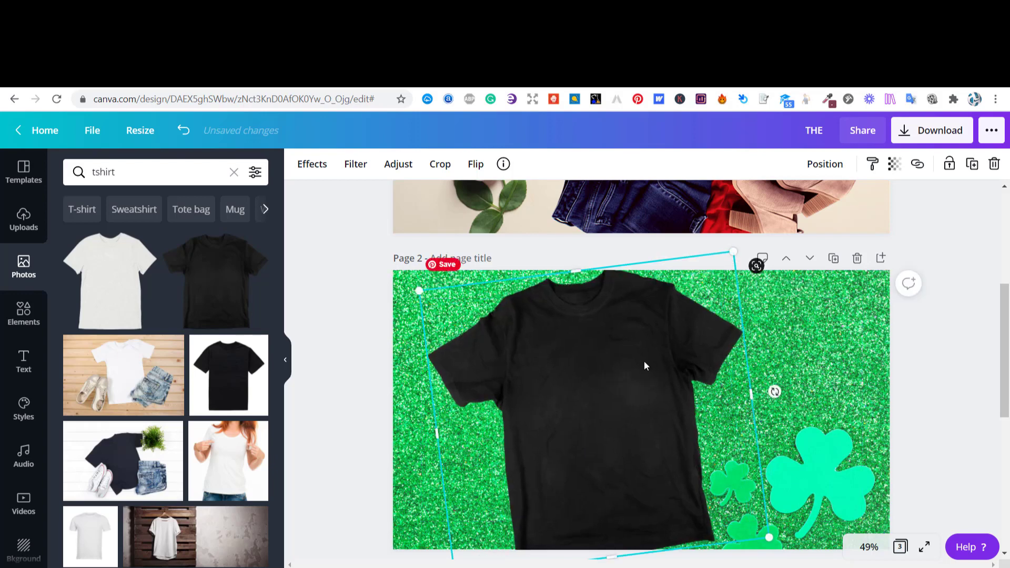
{"action": "left_click", "coordinate": [23, 313]}
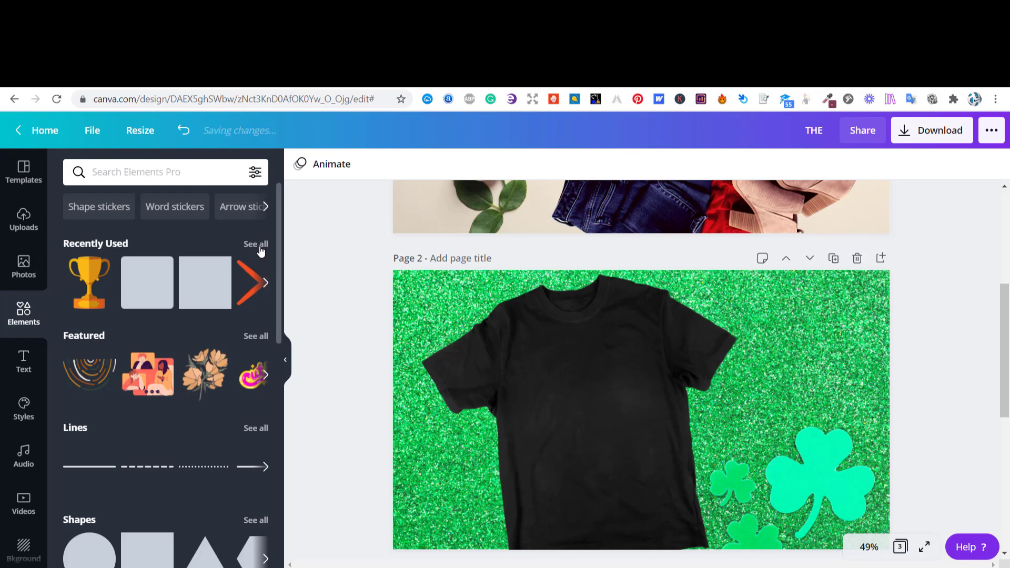
Step: Place a leafy shamrock near the top-right corner and reposition the row of small shamrocks
{"action": "left_click", "coordinate": [255, 243]}
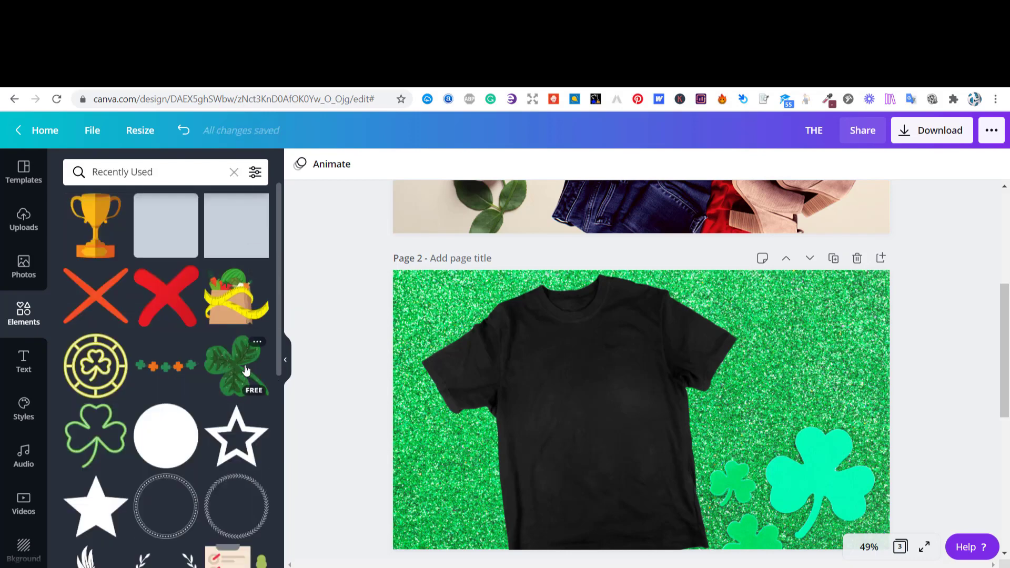
{"action": "left_click", "coordinate": [236, 365]}
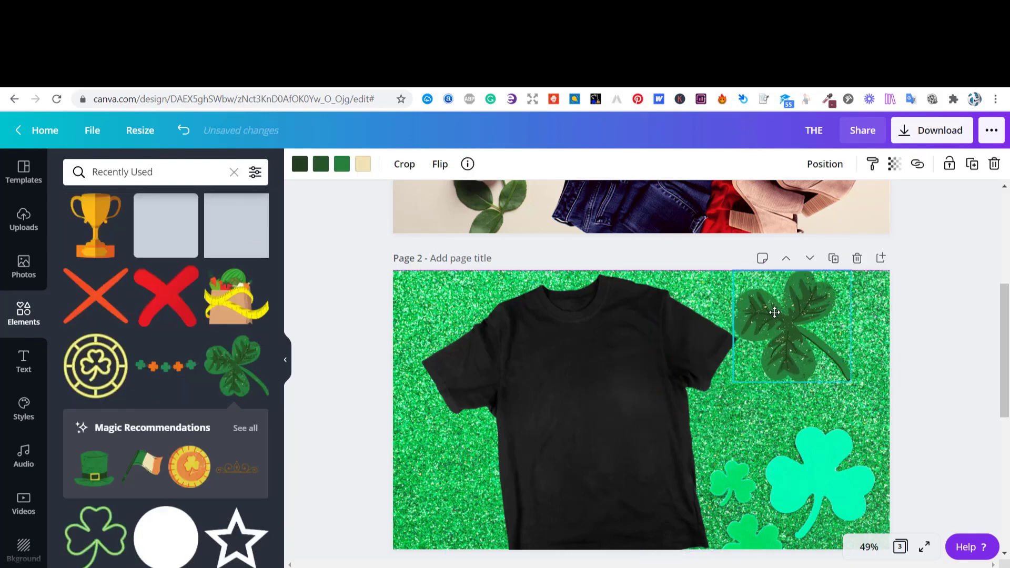
{"action": "left_click_drag", "start_coordinate": [776, 312], "coordinate": [831, 328]}
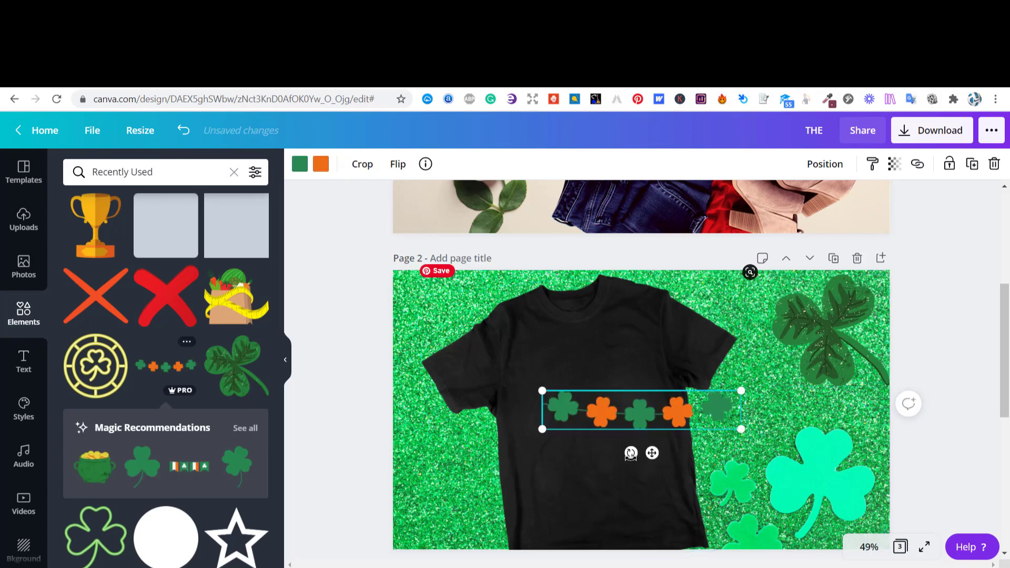
{"action": "left_click_drag", "start_coordinate": [641, 409], "coordinate": [480, 328]}
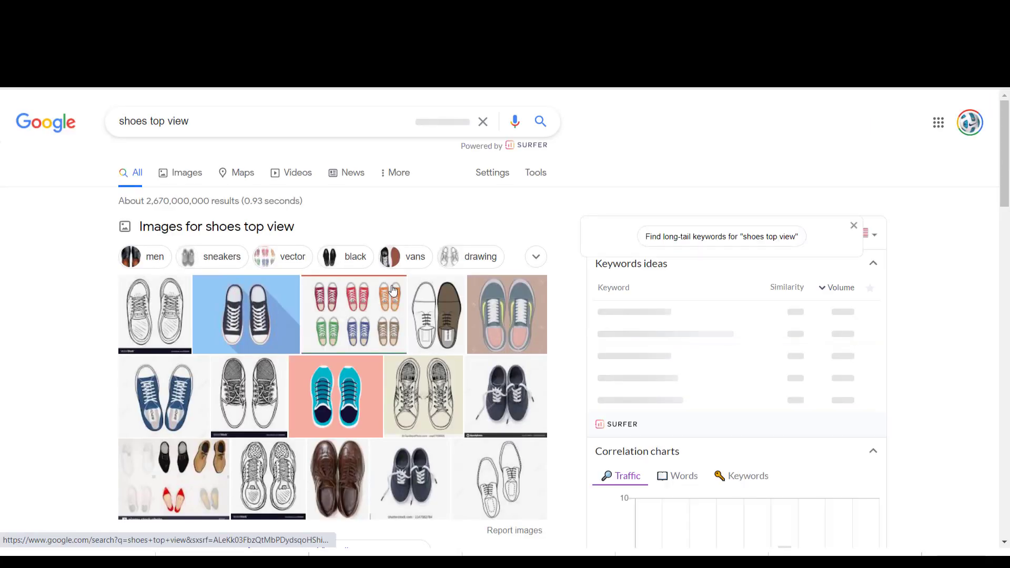
Step: Browse Google image results for 'shoes top view', then for 'scarf top view'
{"action": "left_click", "coordinate": [186, 171]}
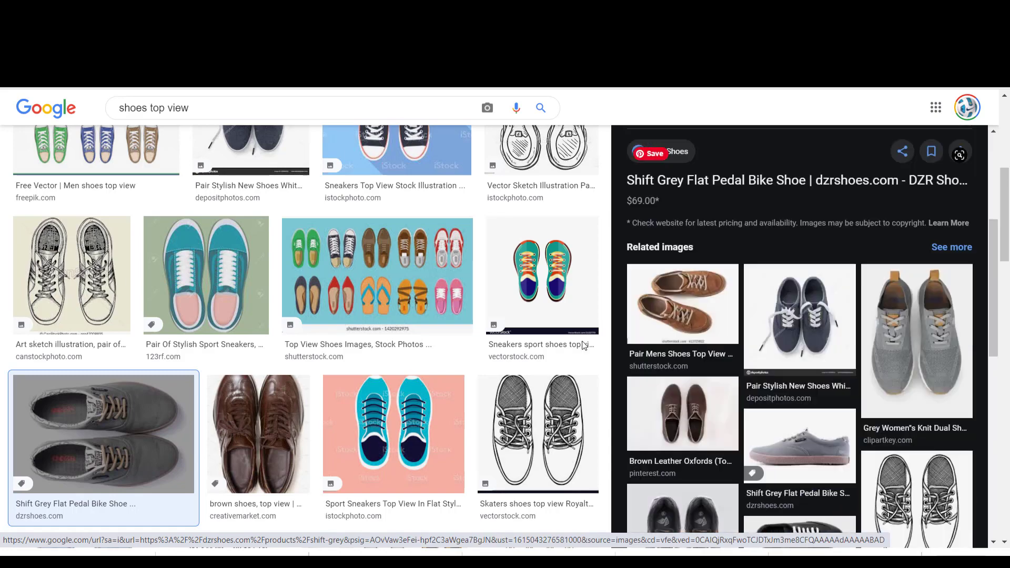
{"action": "type", "text": "scarf top view"}
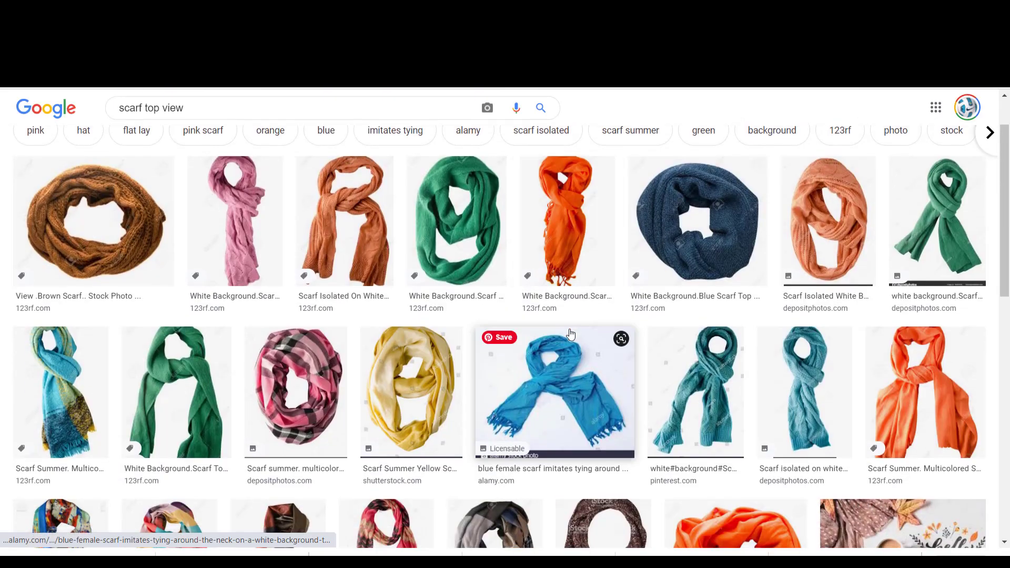
{"action": "scroll", "scroll_direction": "down", "scroll_amount": 3}
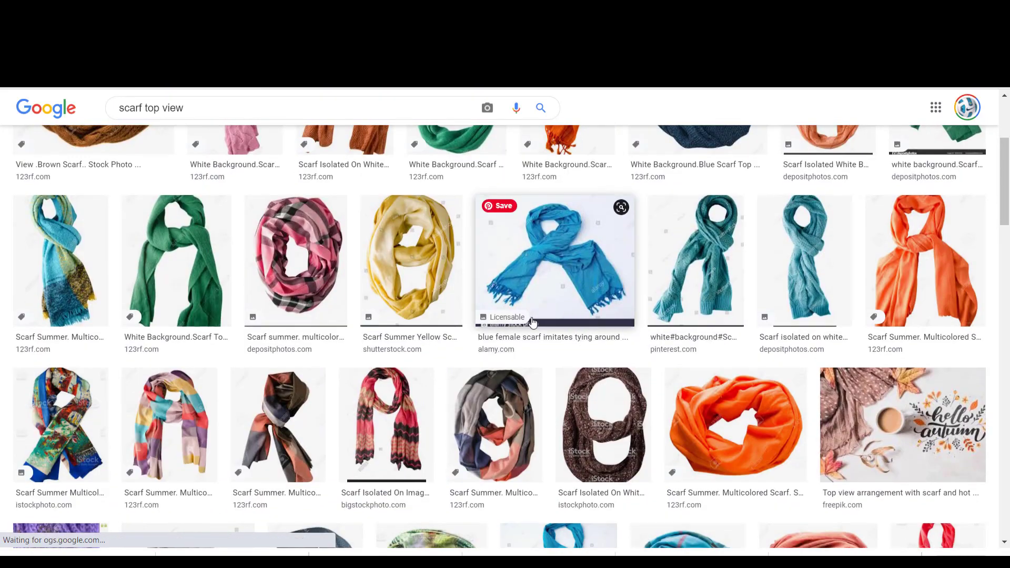
{"action": "scroll", "scroll_direction": "down", "scroll_amount": 3}
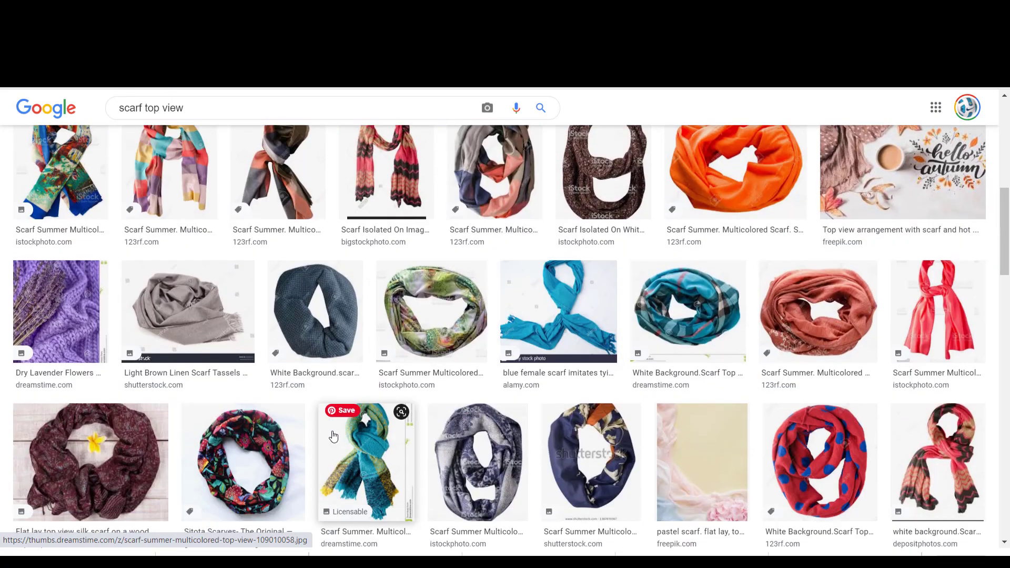
{"action": "scroll", "scroll_direction": "down", "scroll_amount": 3}
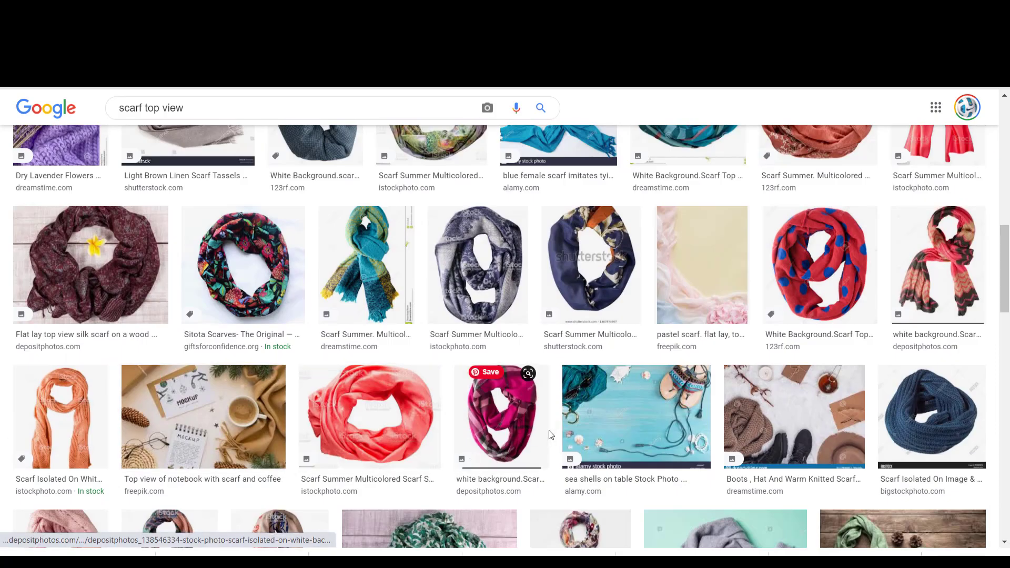
{"action": "scroll", "scroll_direction": "down", "scroll_amount": 3}
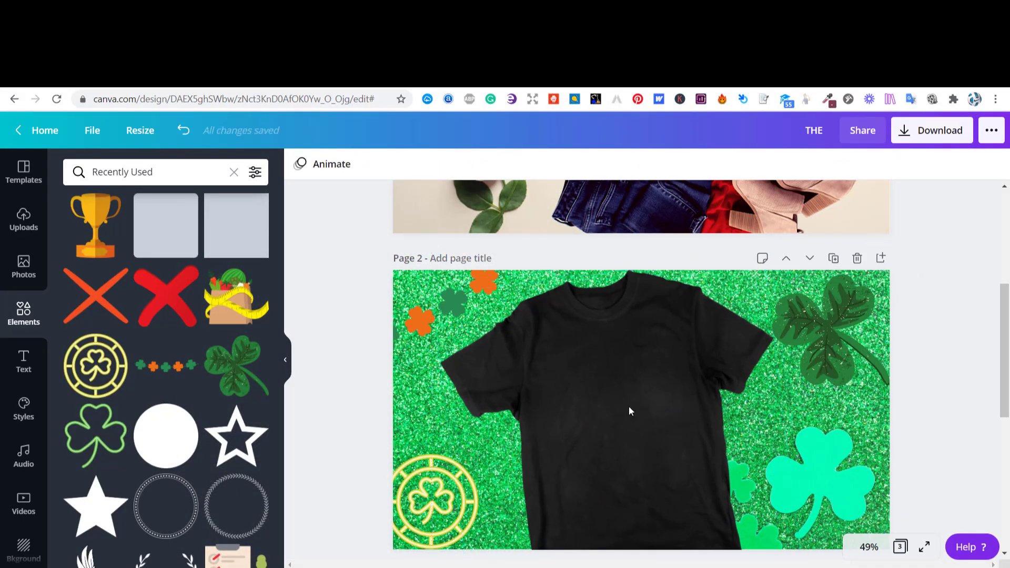
Step: Add the green 'Happy St. Patrick's Day!' lettering onto the t-shirt's chest
{"action": "left_click", "coordinate": [23, 219]}
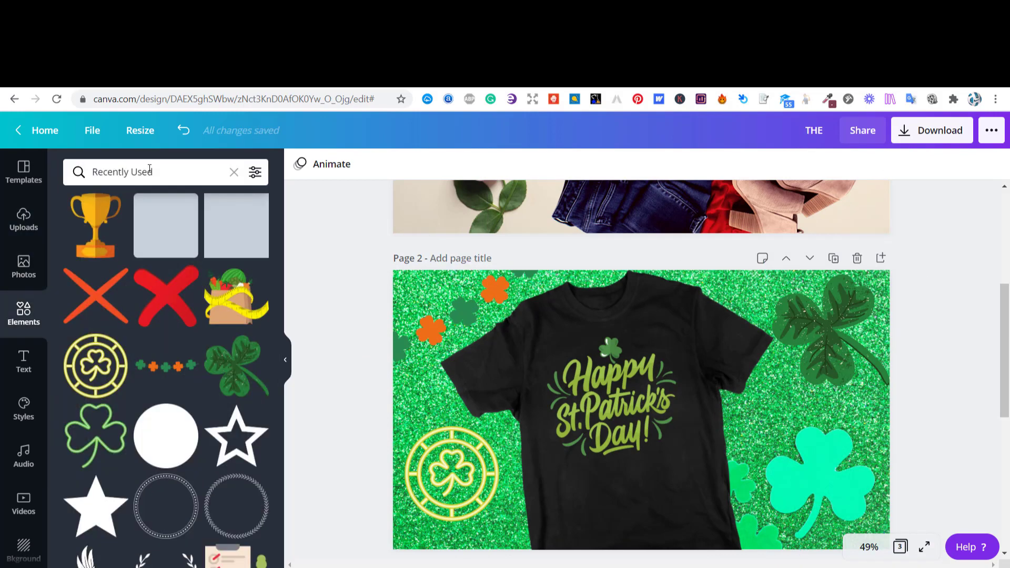
Step: Search Elements for 'st patrick' to list hats, rainbows, shamrocks and badges
{"action": "type", "text": "st"}
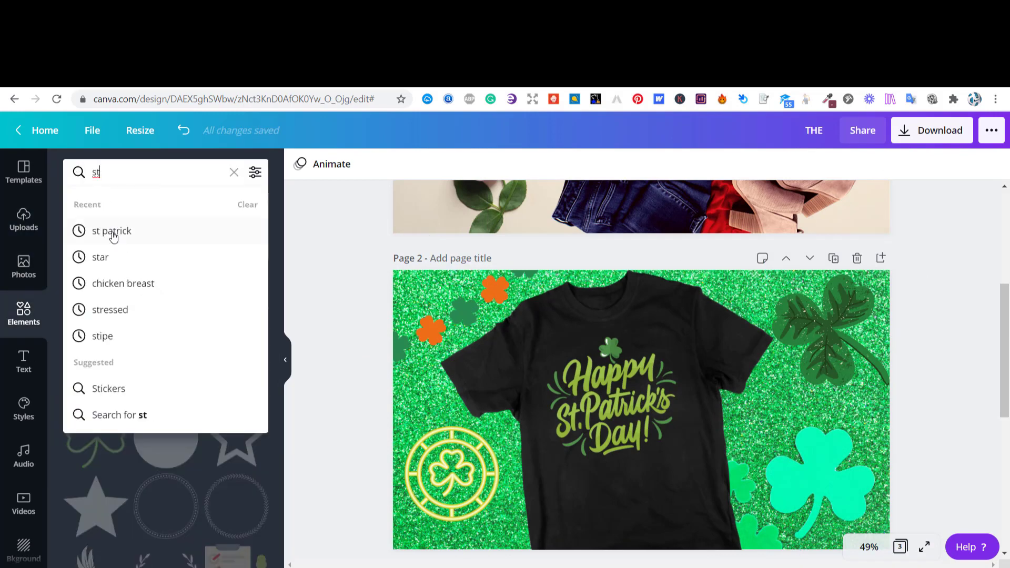
{"action": "left_click", "coordinate": [110, 231]}
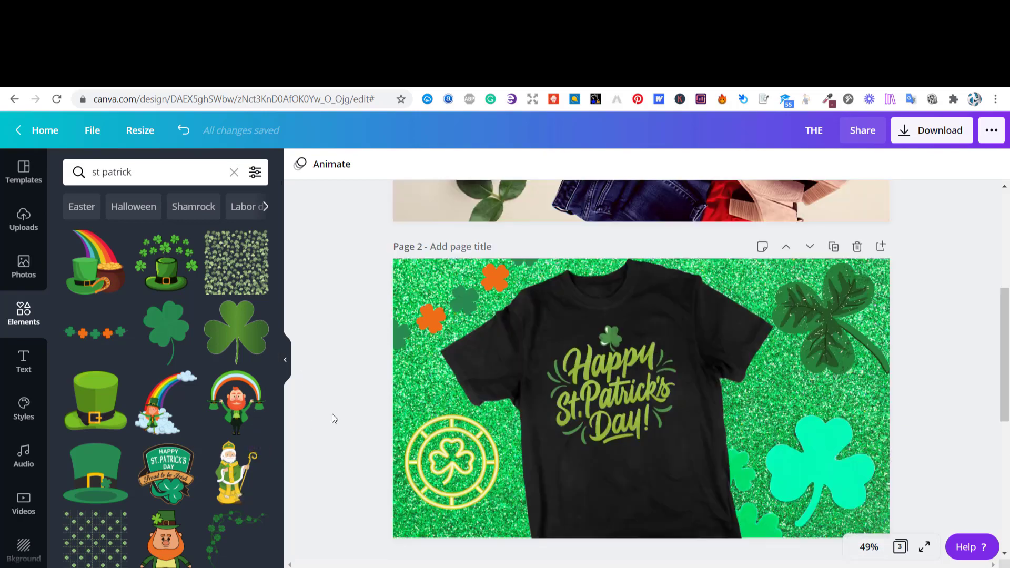